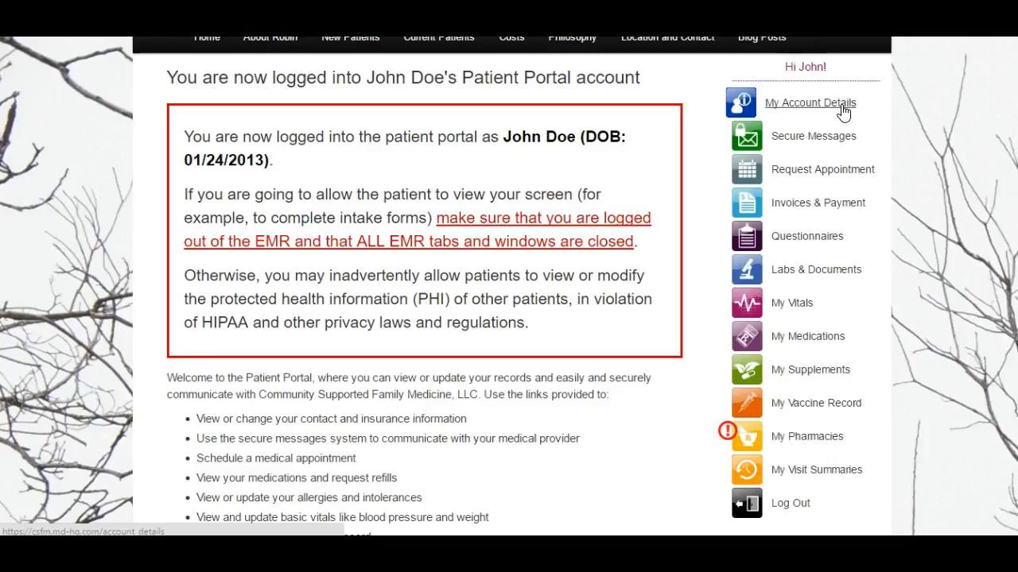
mouse_move(814, 136)
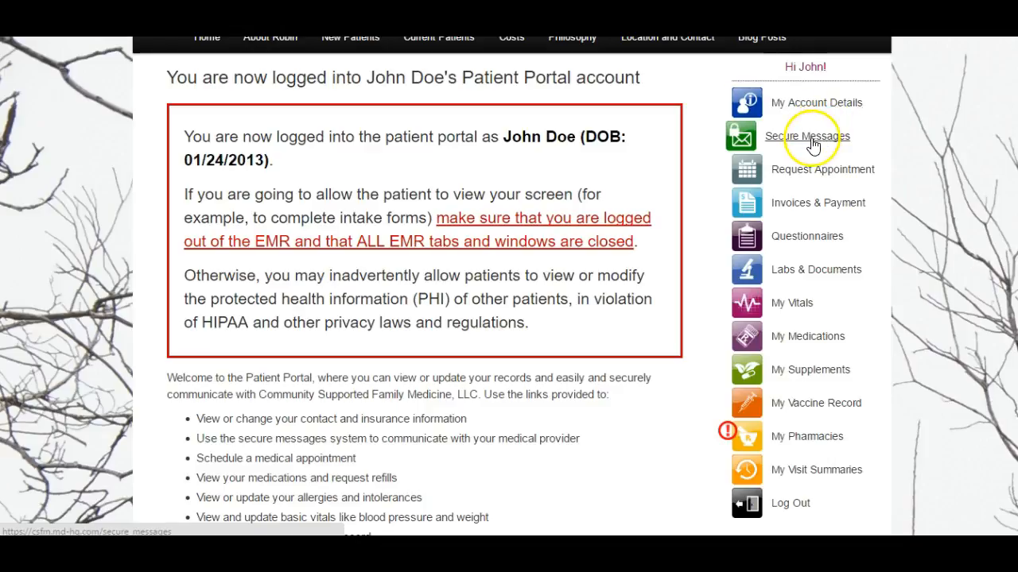
- View the Secure Messages page listing the refill request and test message threads
left_click(807, 136)
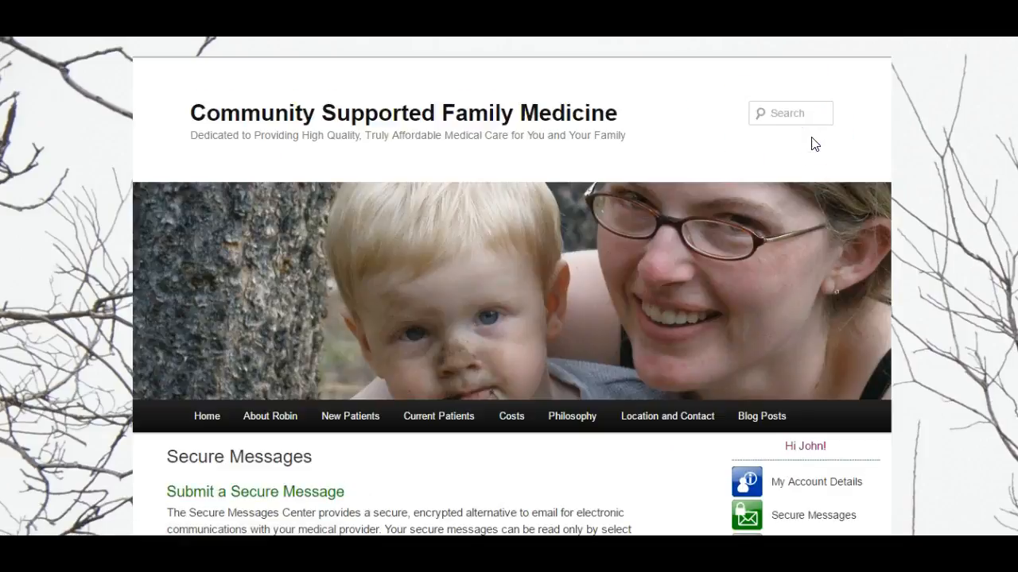
scroll("down", 3)
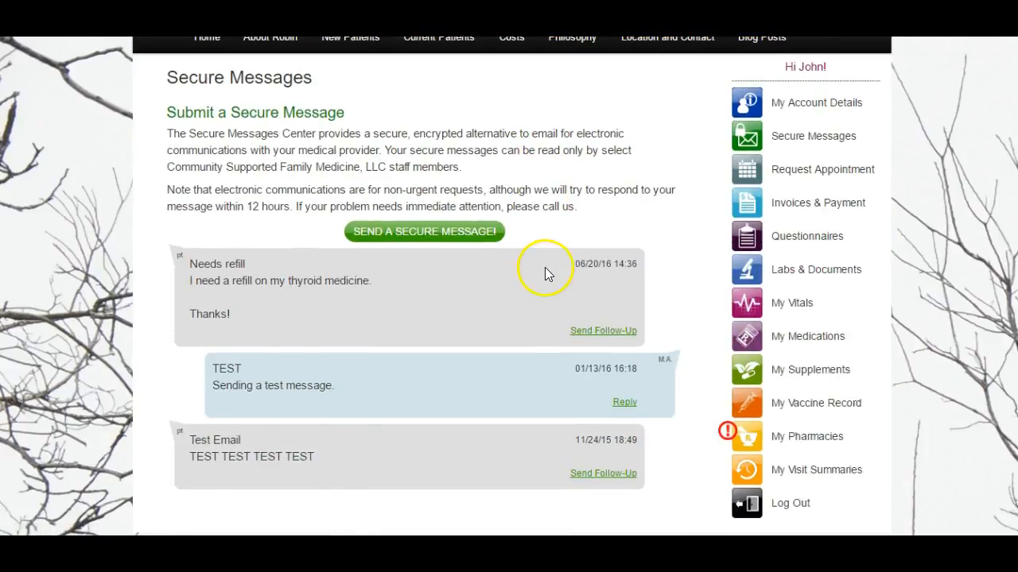
scroll("down", 3)
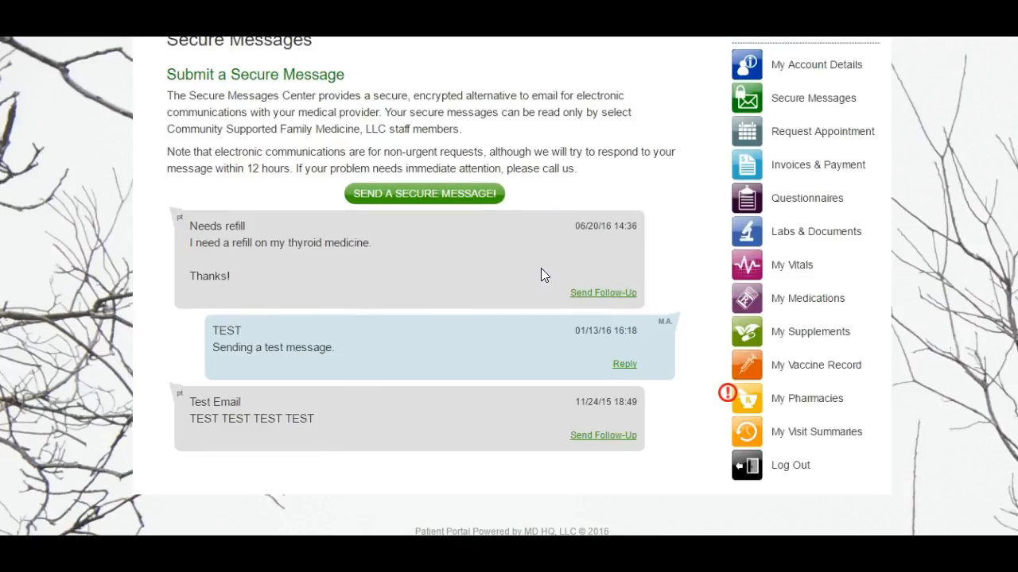
mouse_move(231, 216)
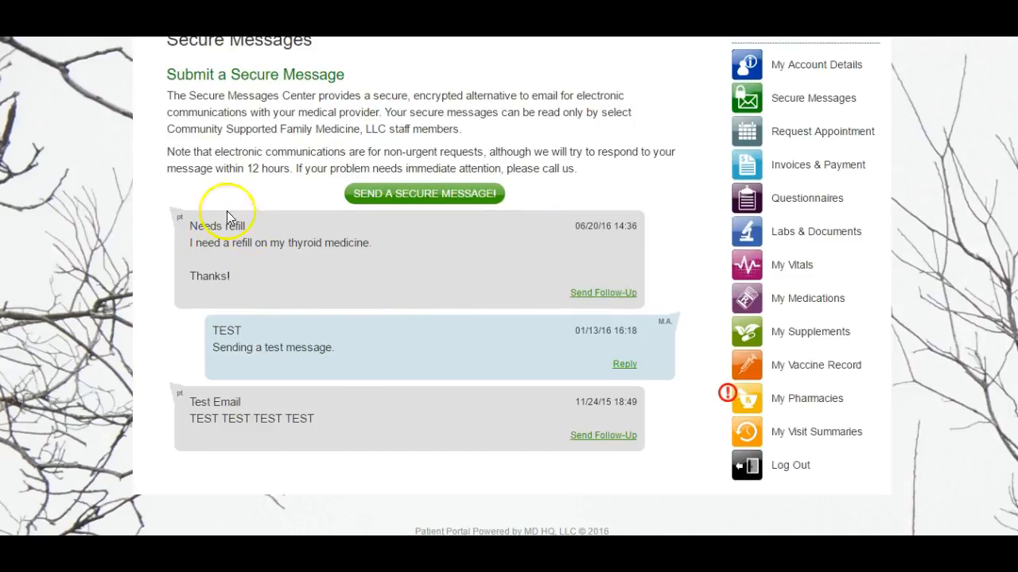
mouse_move(251, 289)
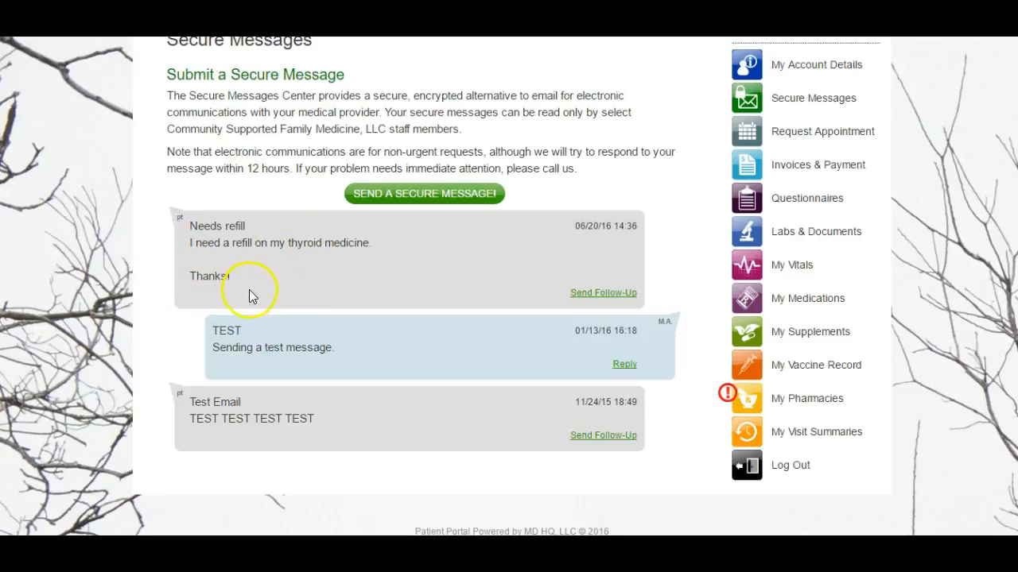
mouse_move(390, 278)
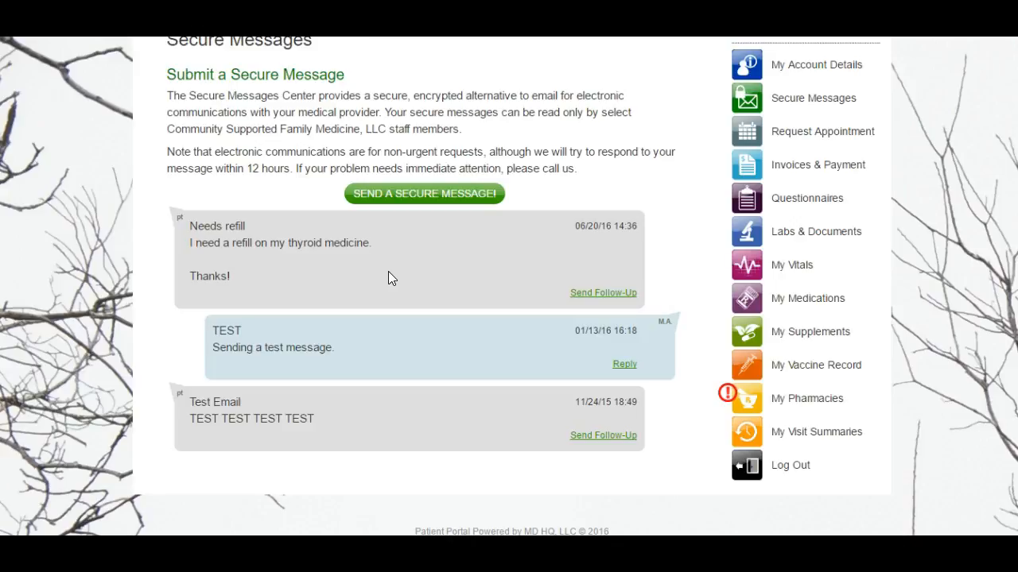
left_click(423, 194)
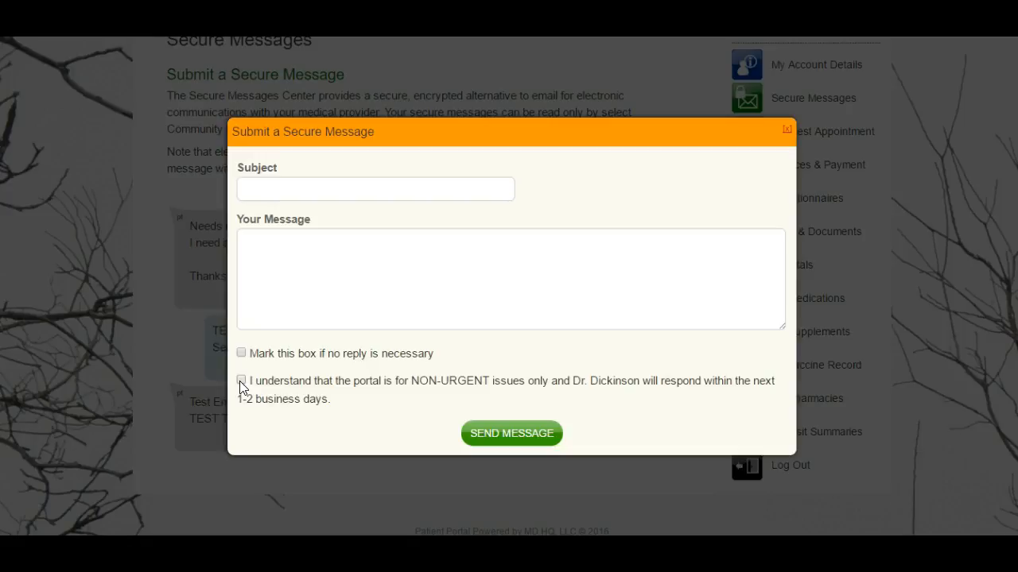
mouse_move(771, 124)
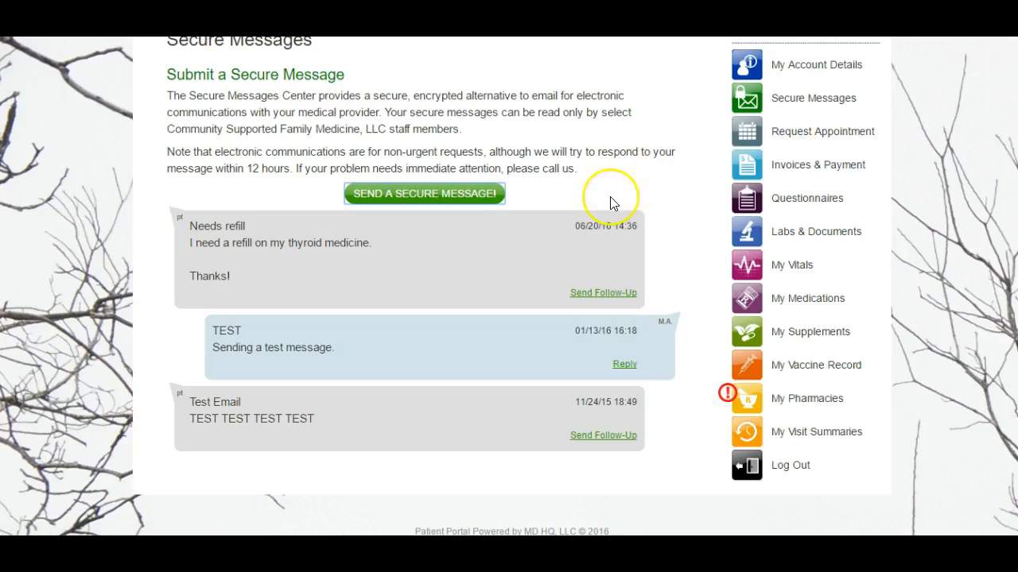
mouse_move(612, 204)
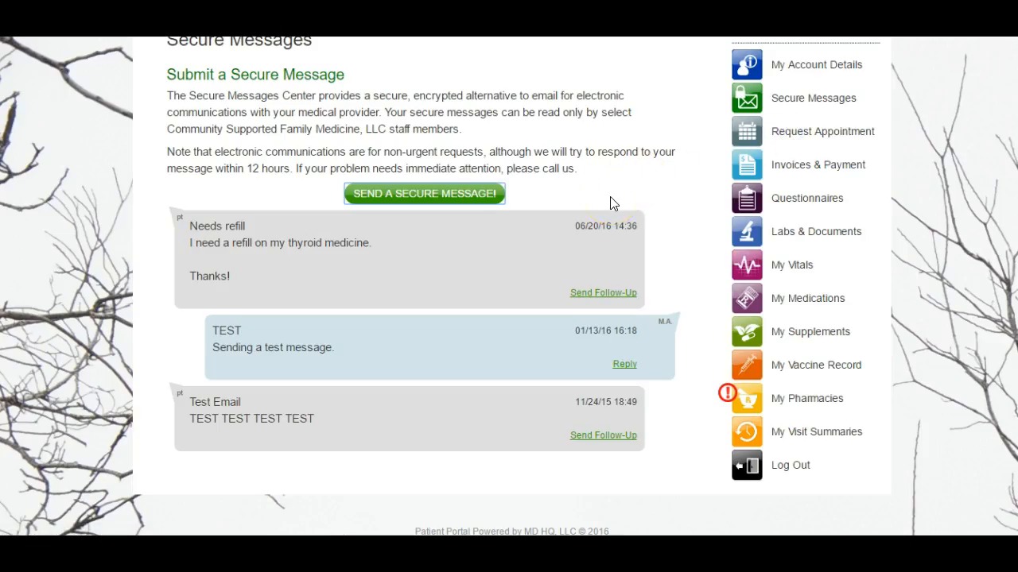
mouse_move(625, 190)
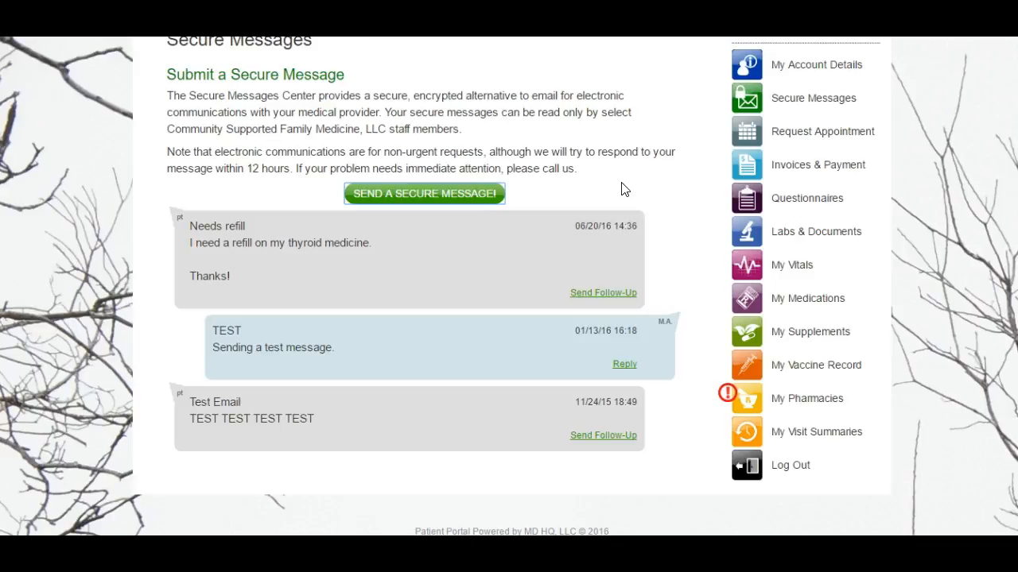
mouse_move(745, 130)
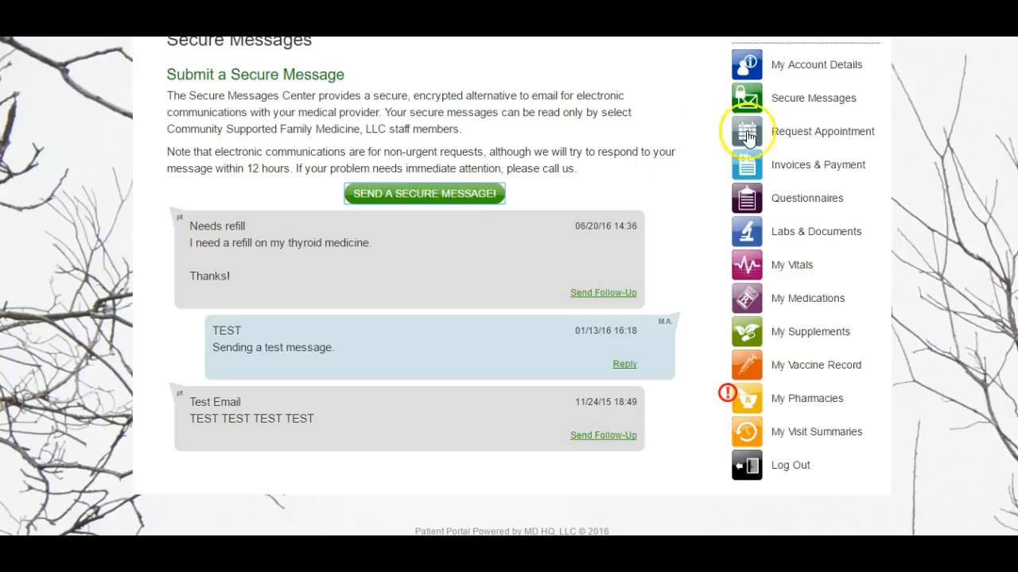
mouse_move(817, 130)
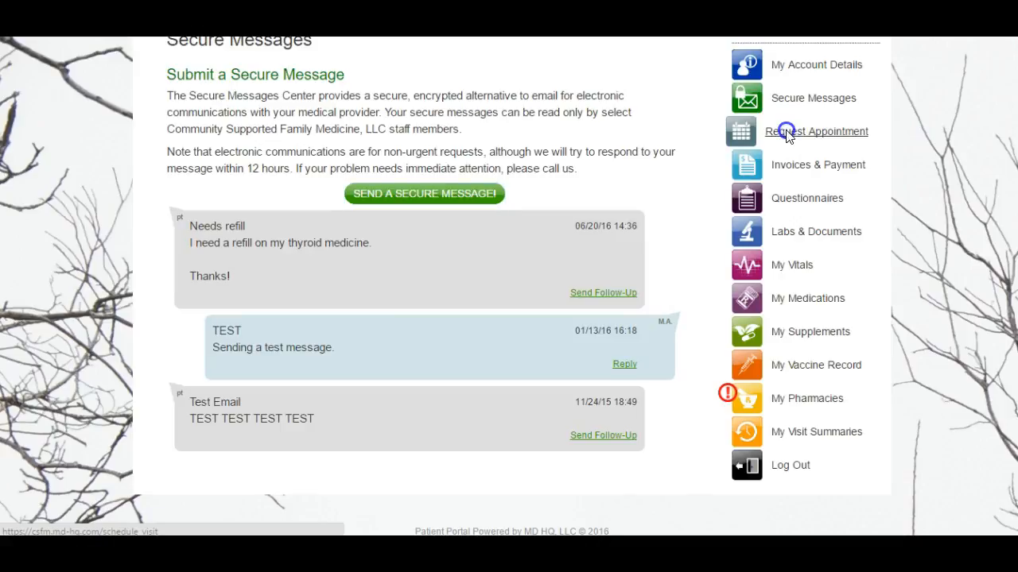
- Start an appointment request and choose the 60 minutes visit type
left_click(816, 130)
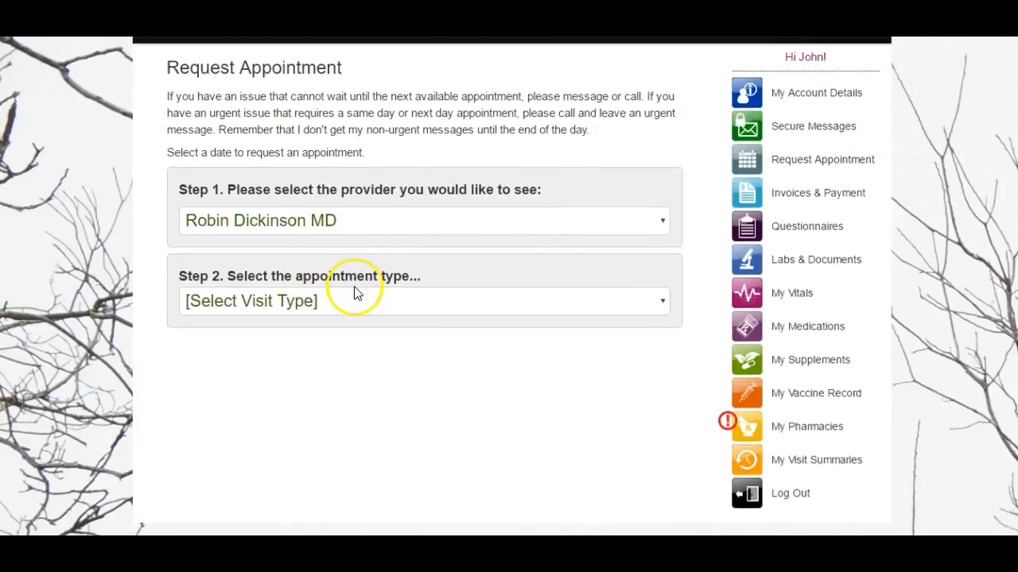
left_click(423, 300)
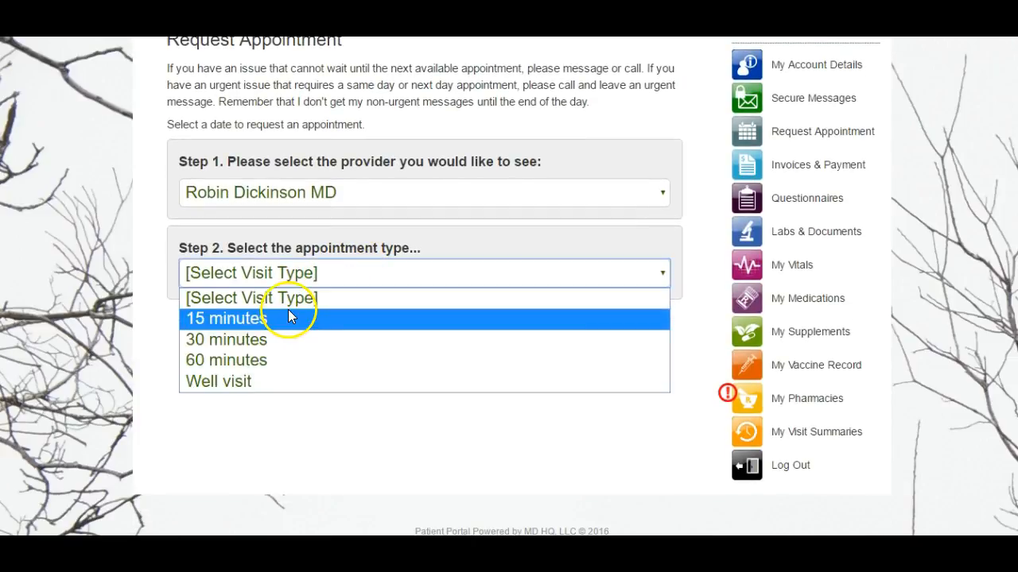
mouse_move(267, 360)
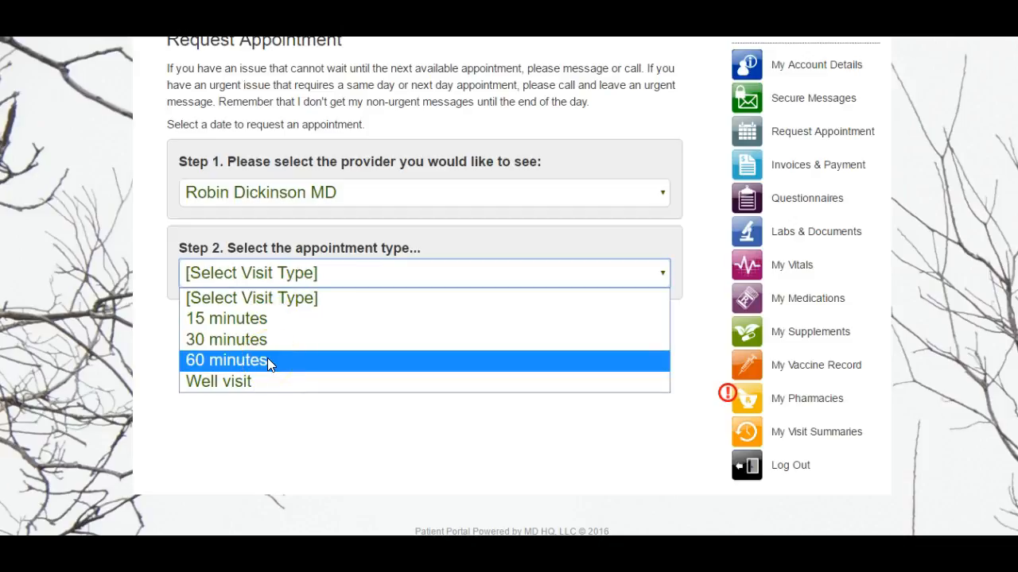
left_click(226, 359)
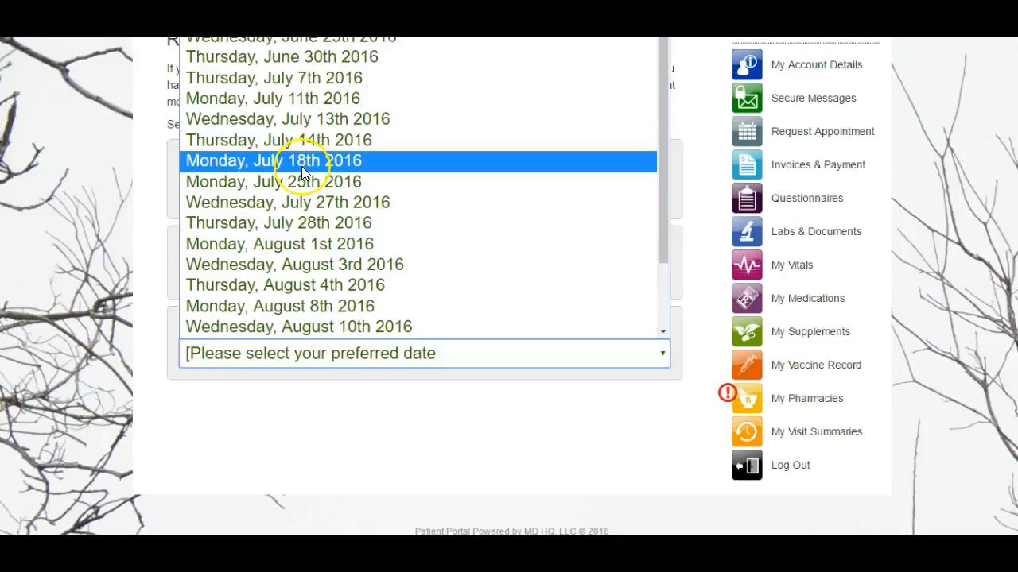
- Choose Monday, July 18th 2016 and book the 09:00 AM time slot
left_click(274, 160)
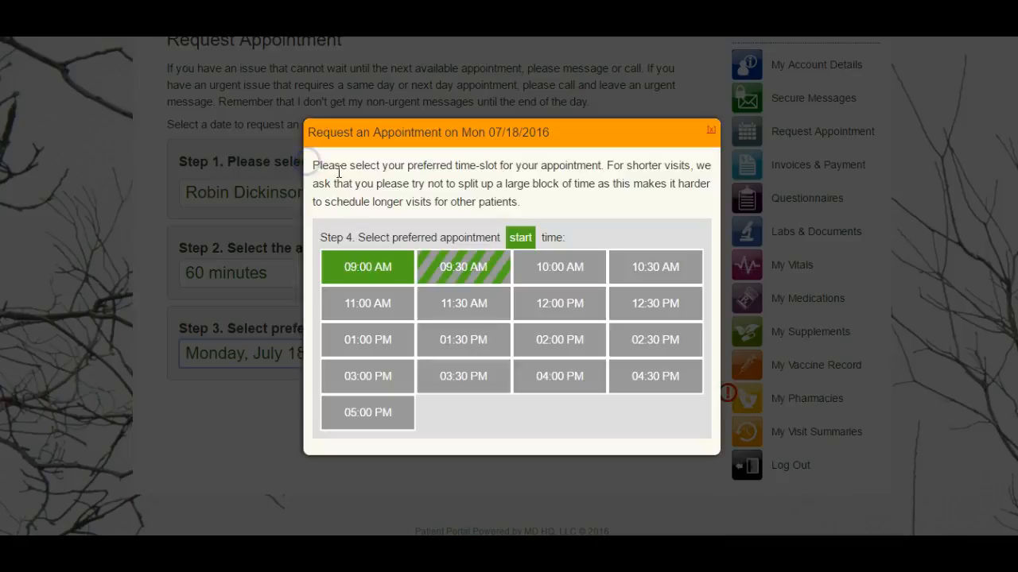
mouse_move(163, 311)
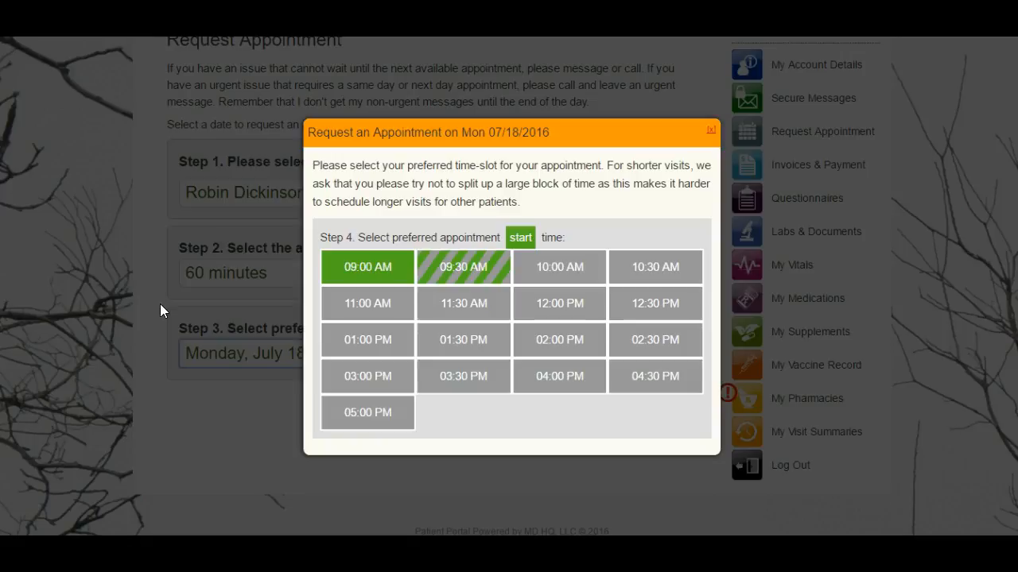
mouse_move(239, 353)
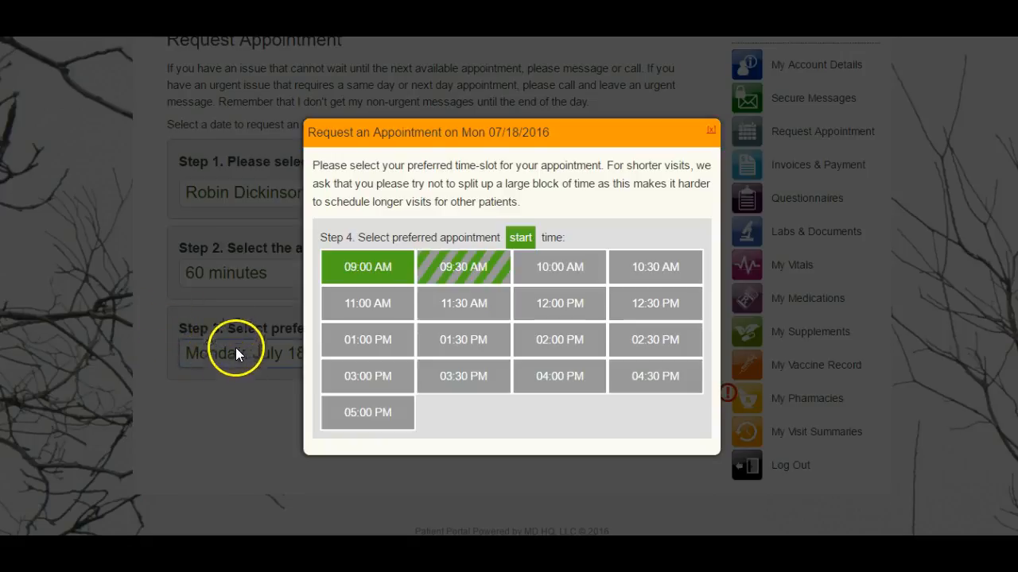
mouse_move(253, 389)
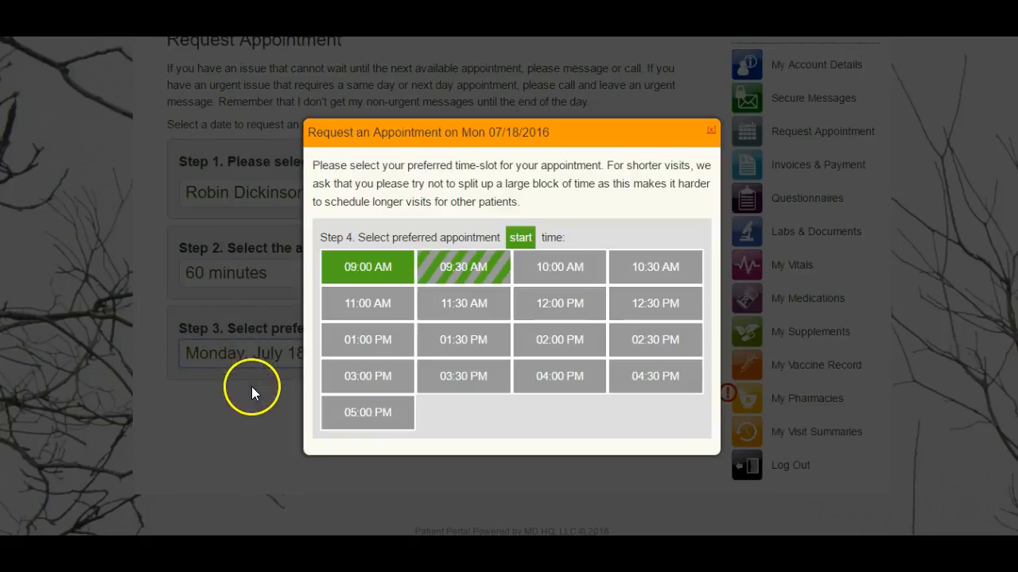
mouse_move(348, 332)
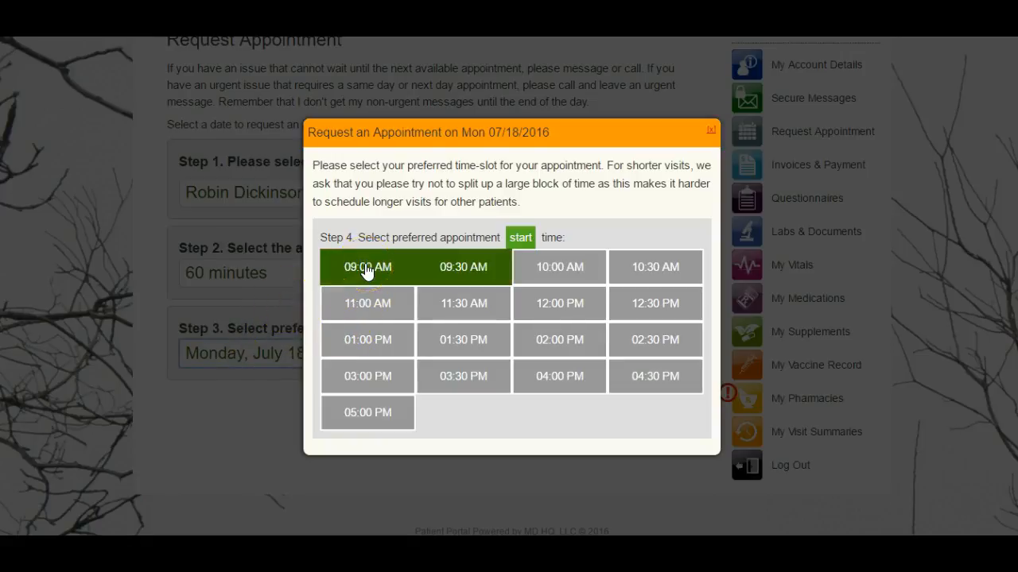
left_click(367, 267)
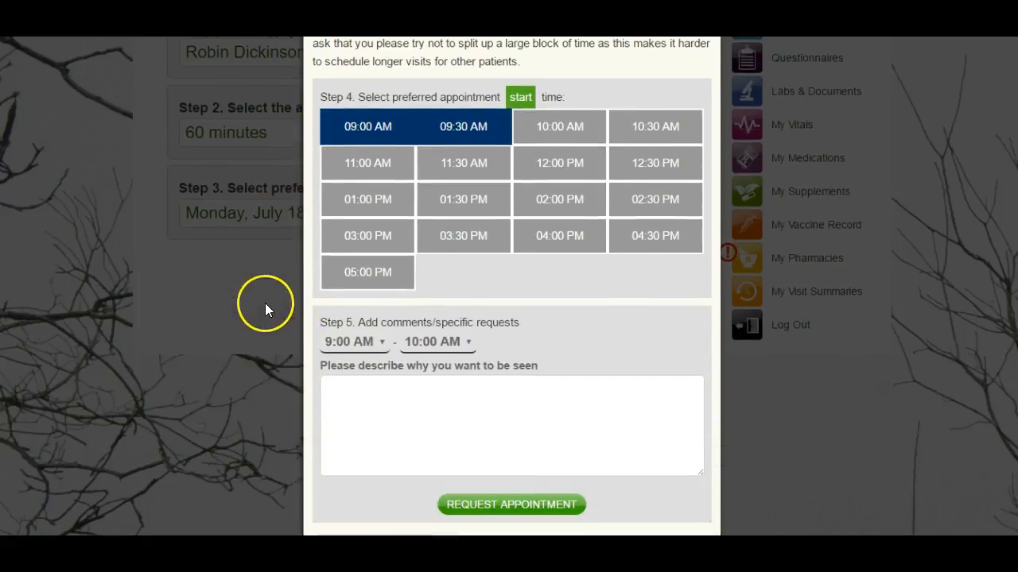
- Enter the visit reason: 'I've been having problems with my break up and want to talk with you about medication'
left_click(512, 426)
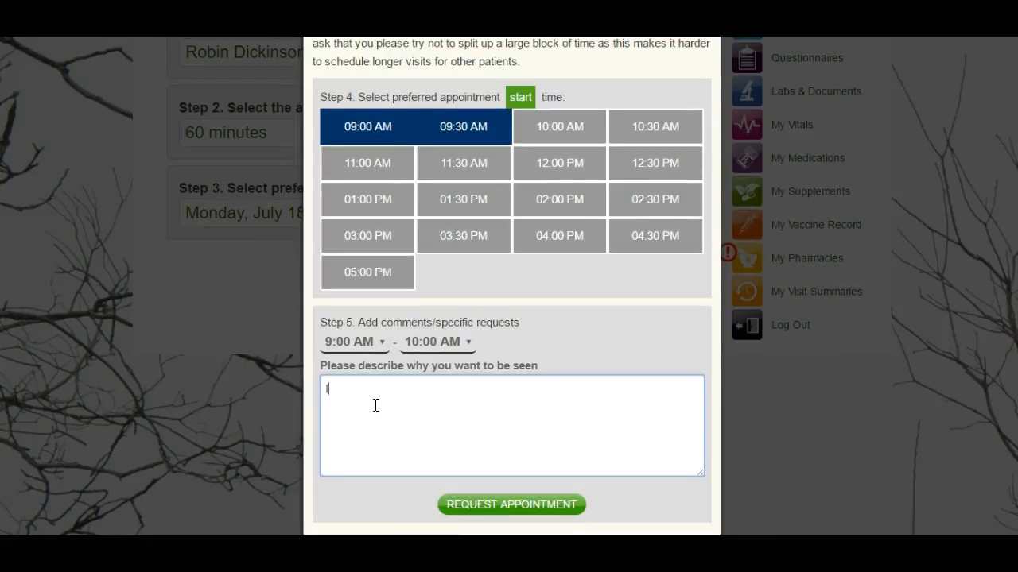
type("I've been having")
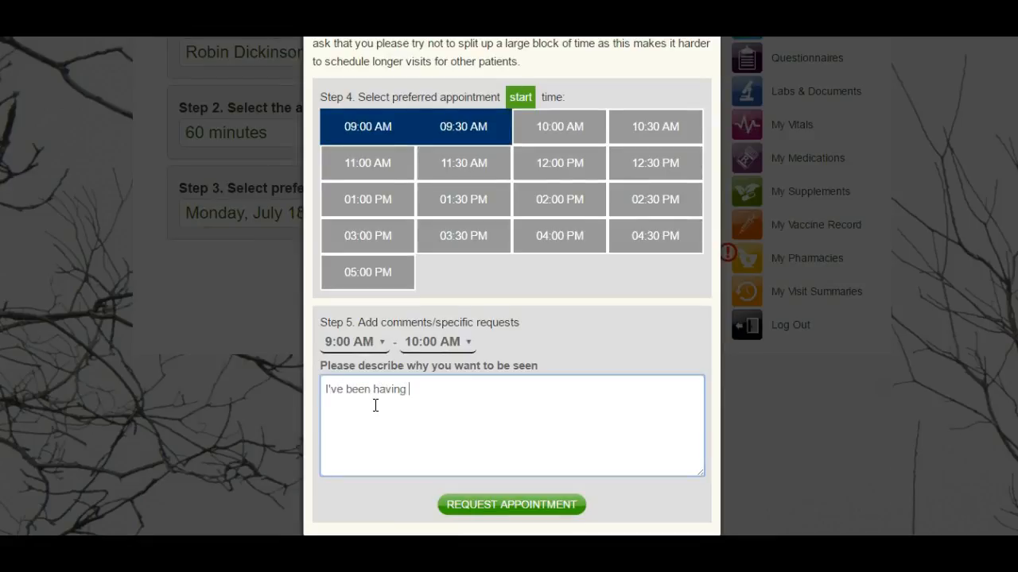
type("problems with my")
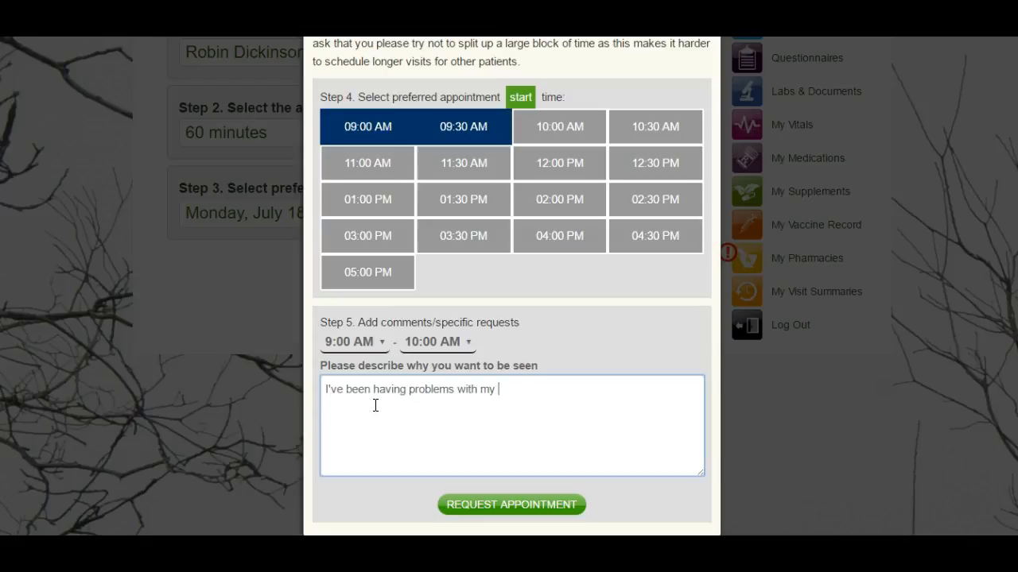
type("break up a")
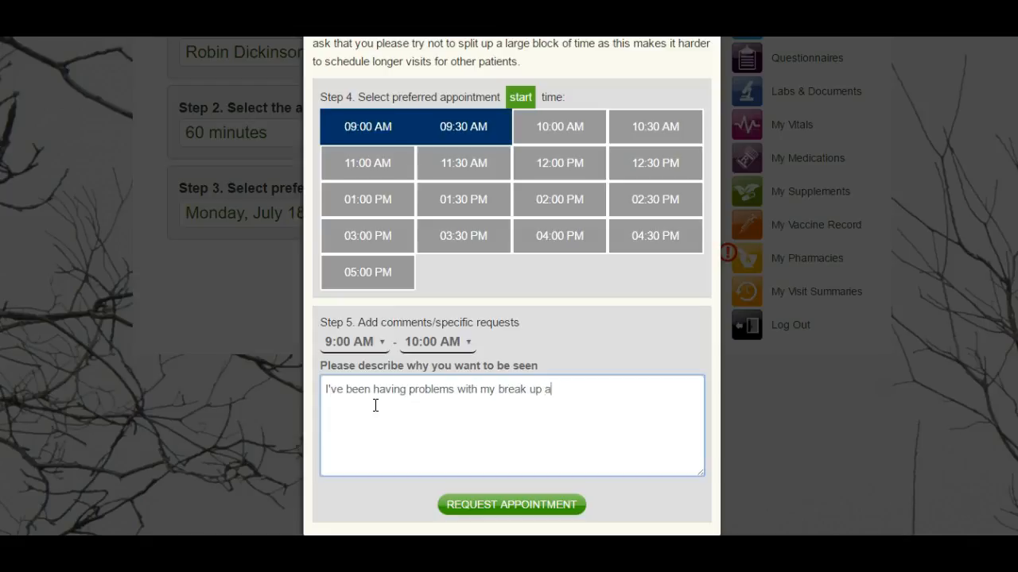
type("nd want to tal")
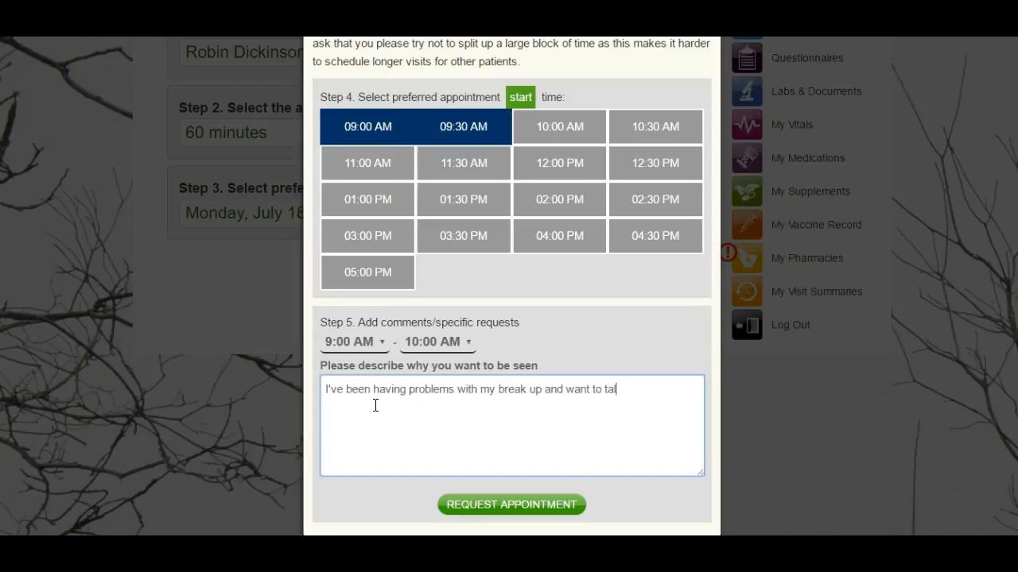
type("k with you about")
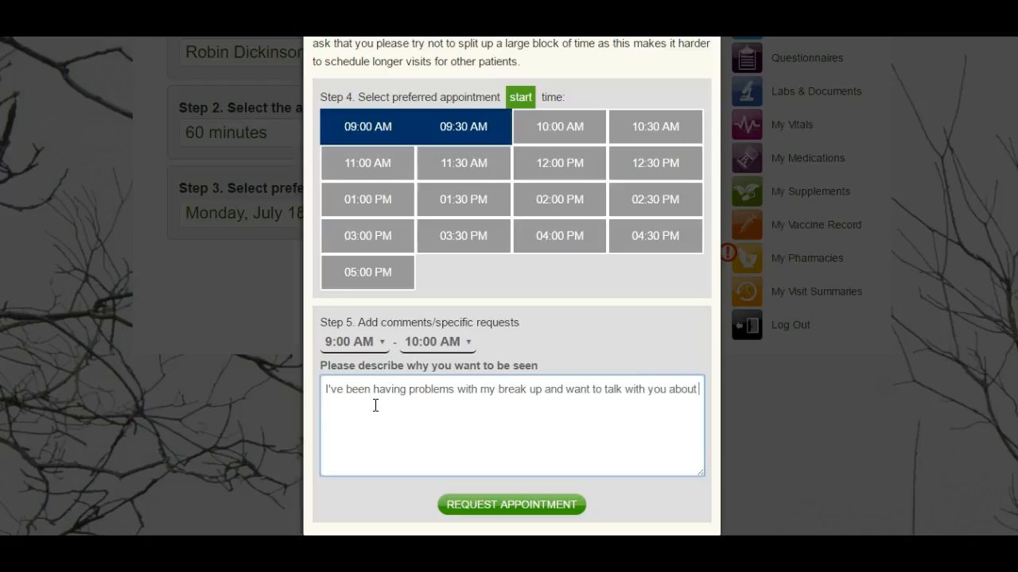
type("medication")
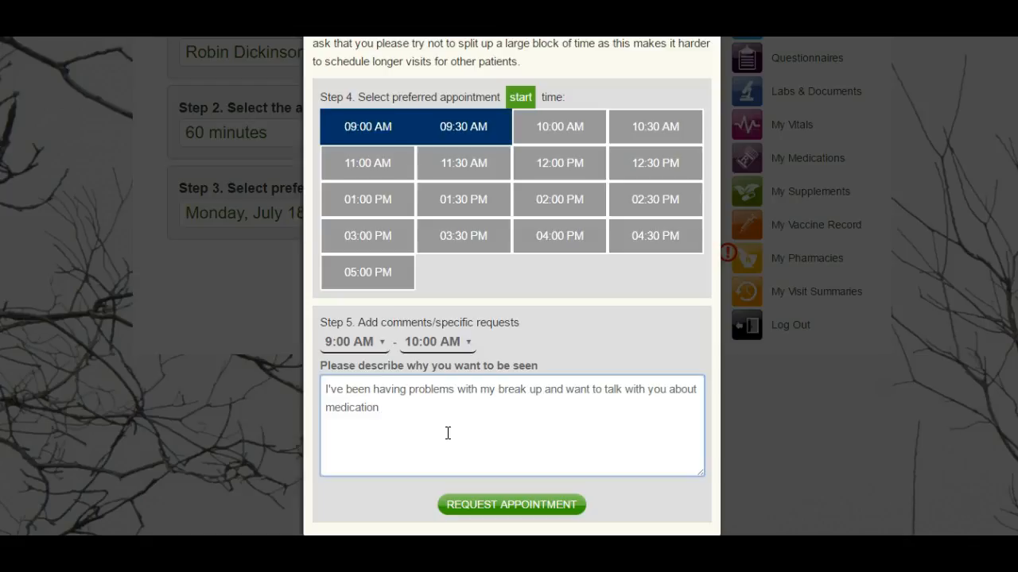
left_click(380, 407)
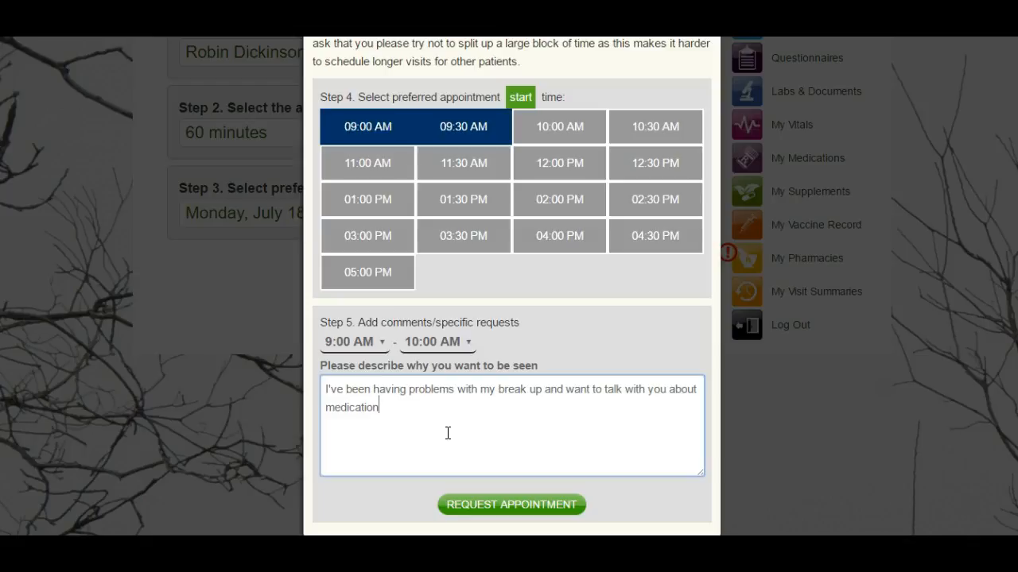
mouse_move(639, 396)
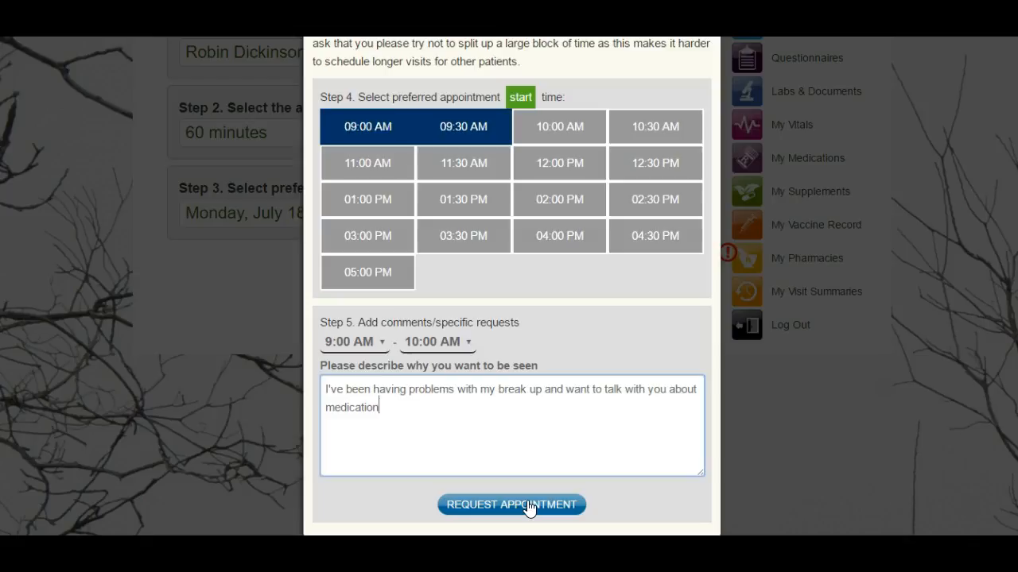
mouse_move(628, 369)
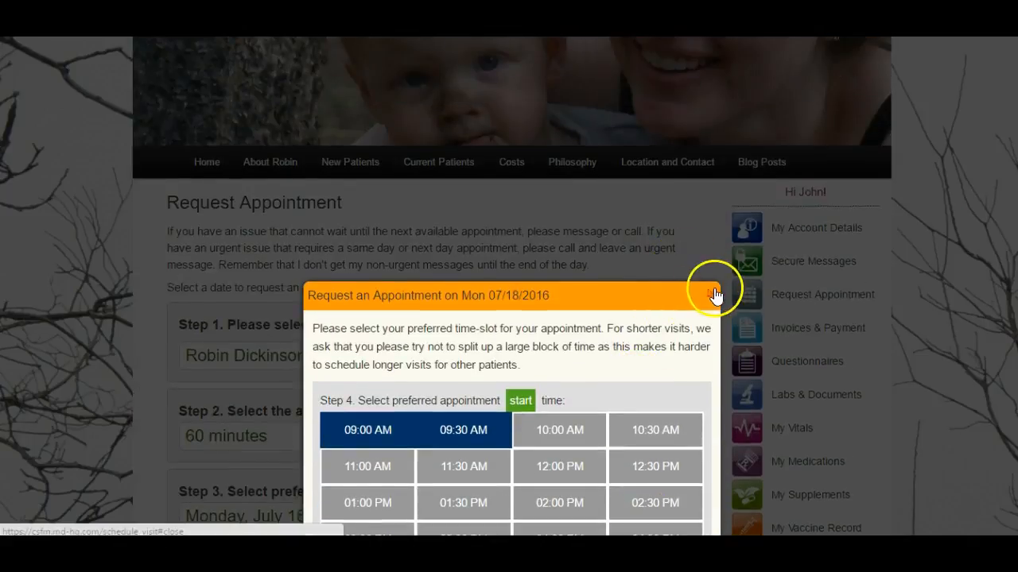
- Close the appointment popup and review the My Bills and Payments balance and options
left_click(714, 294)
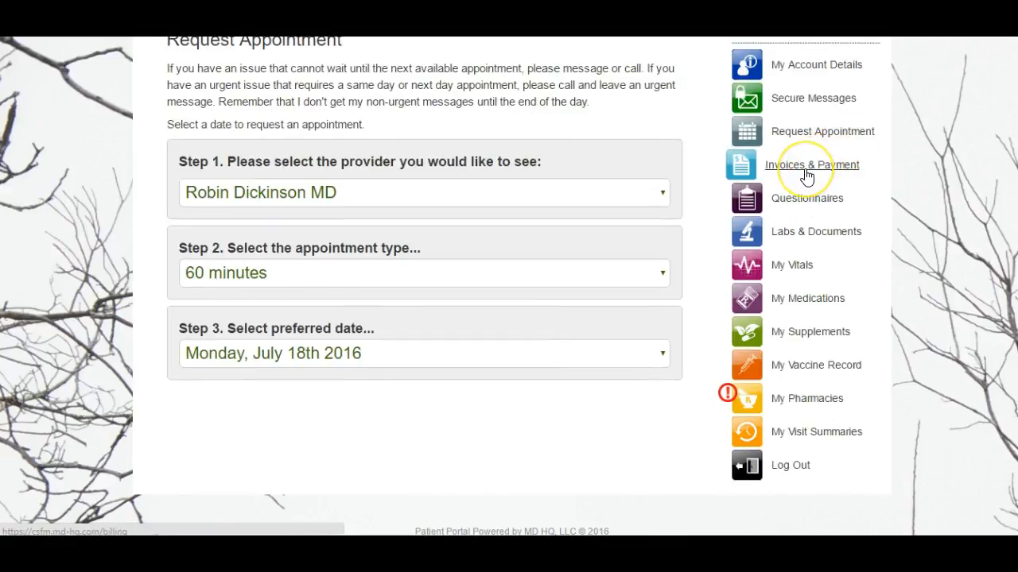
left_click(811, 164)
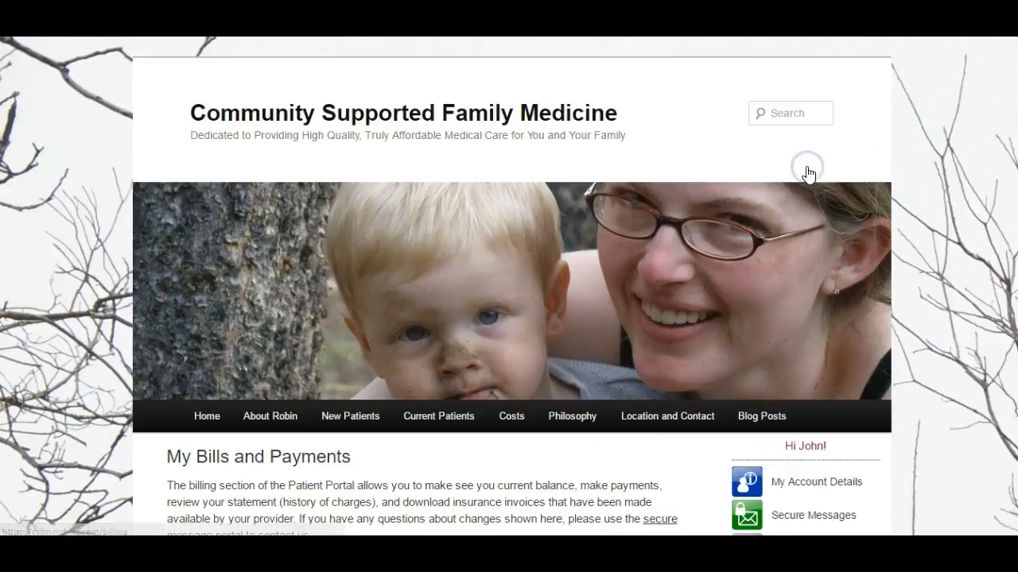
scroll("down", 3)
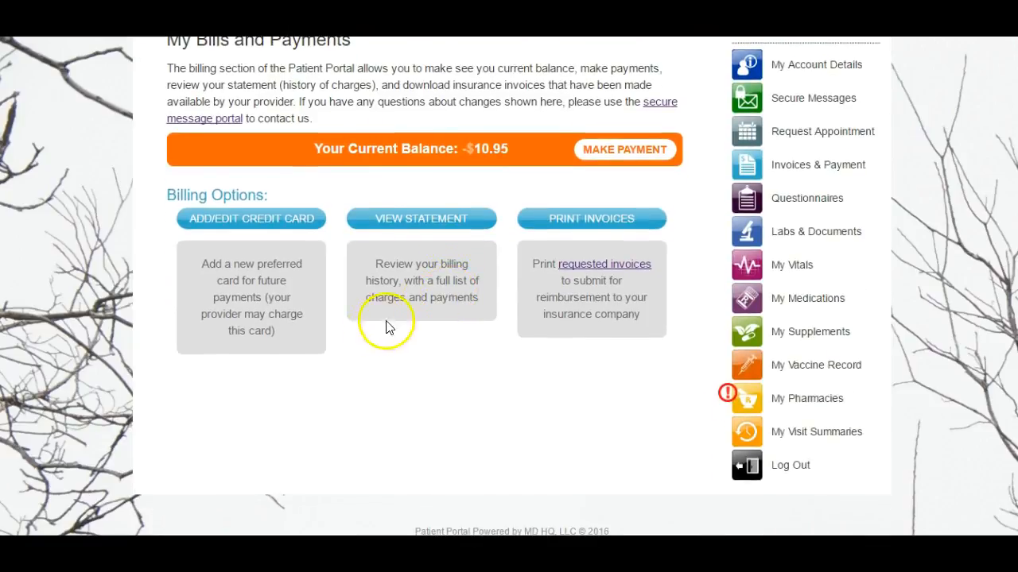
mouse_move(318, 378)
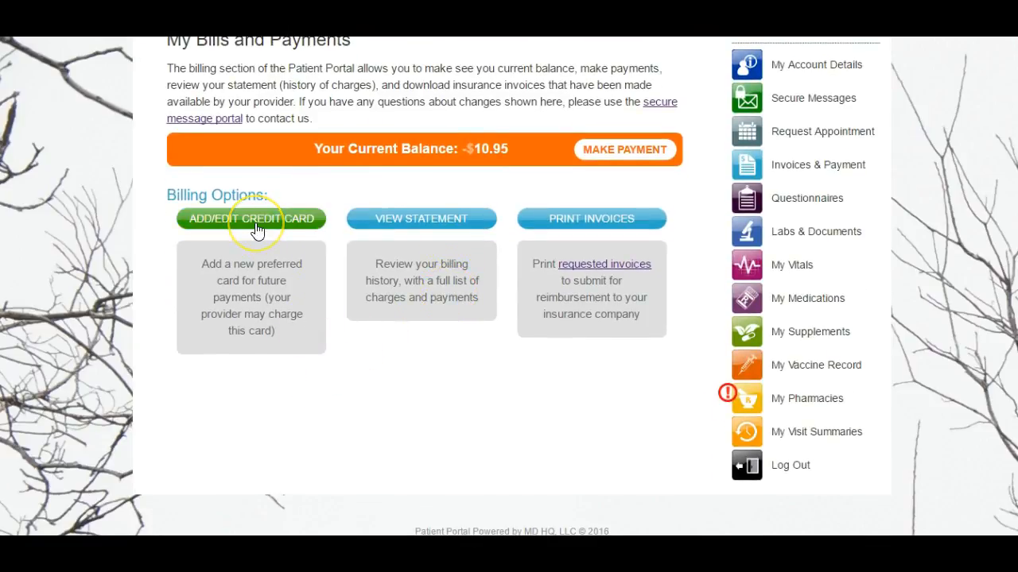
mouse_move(256, 231)
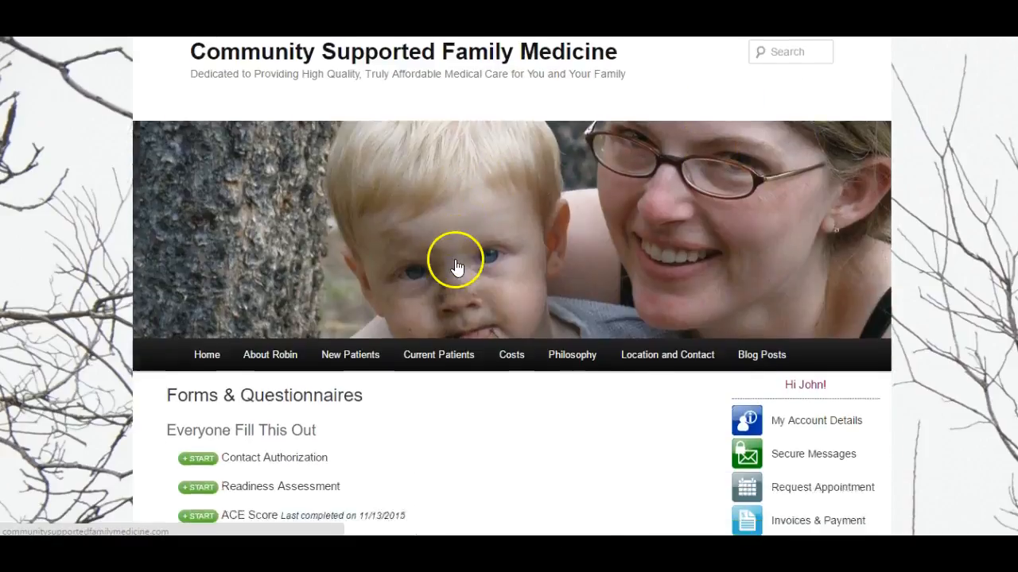
scroll("down", 3)
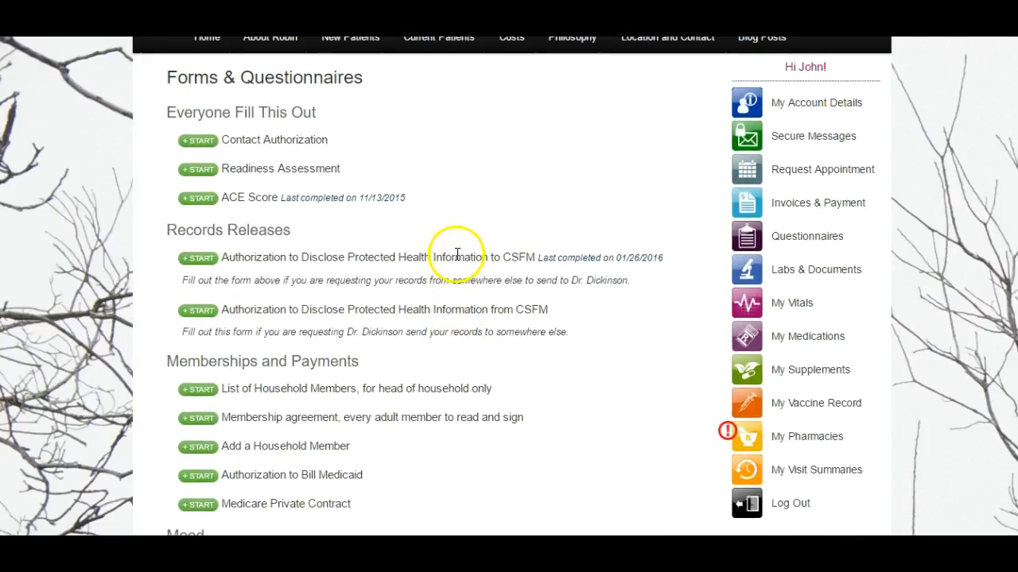
mouse_move(486, 232)
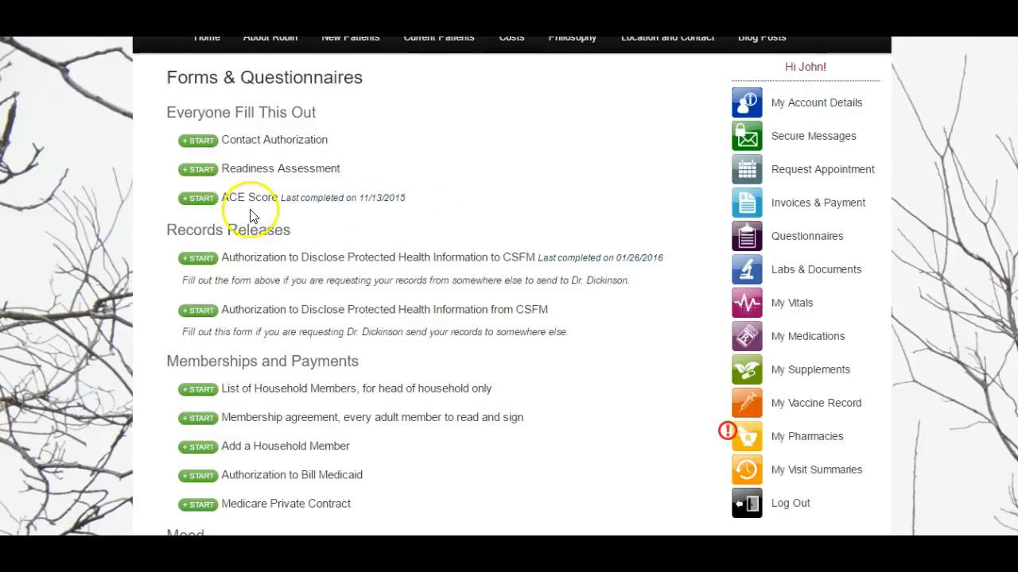
mouse_move(289, 205)
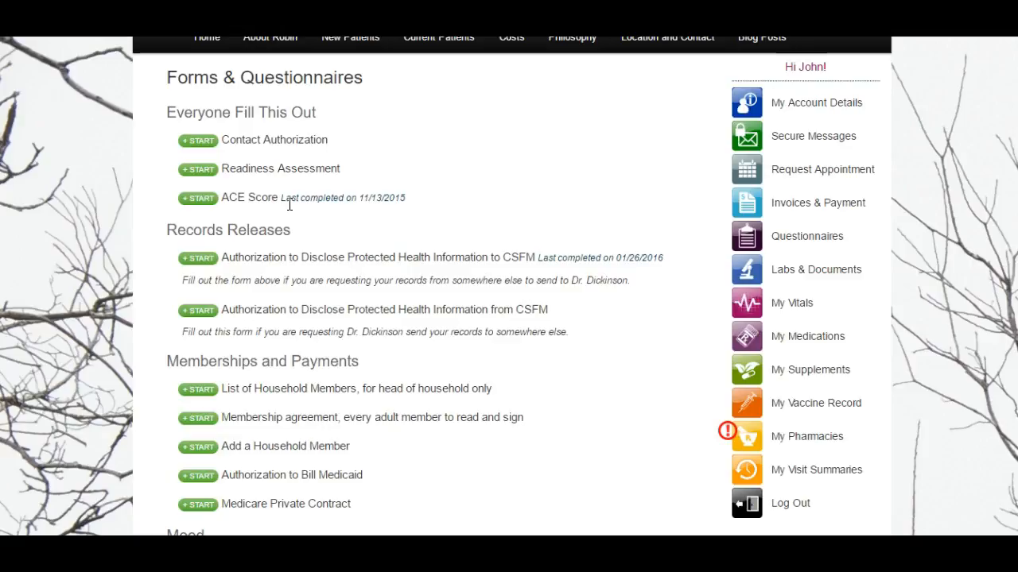
mouse_move(225, 390)
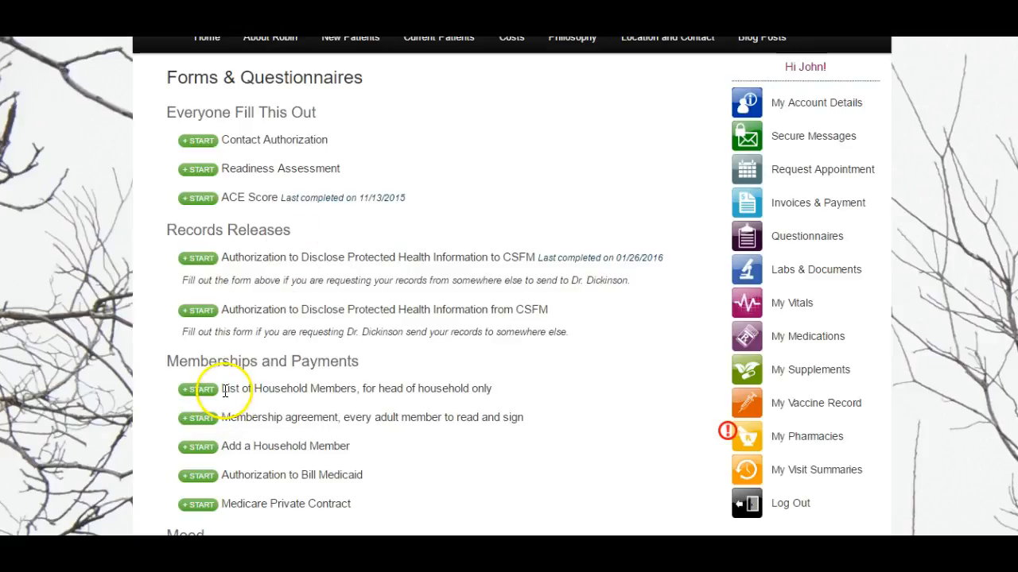
mouse_move(468, 383)
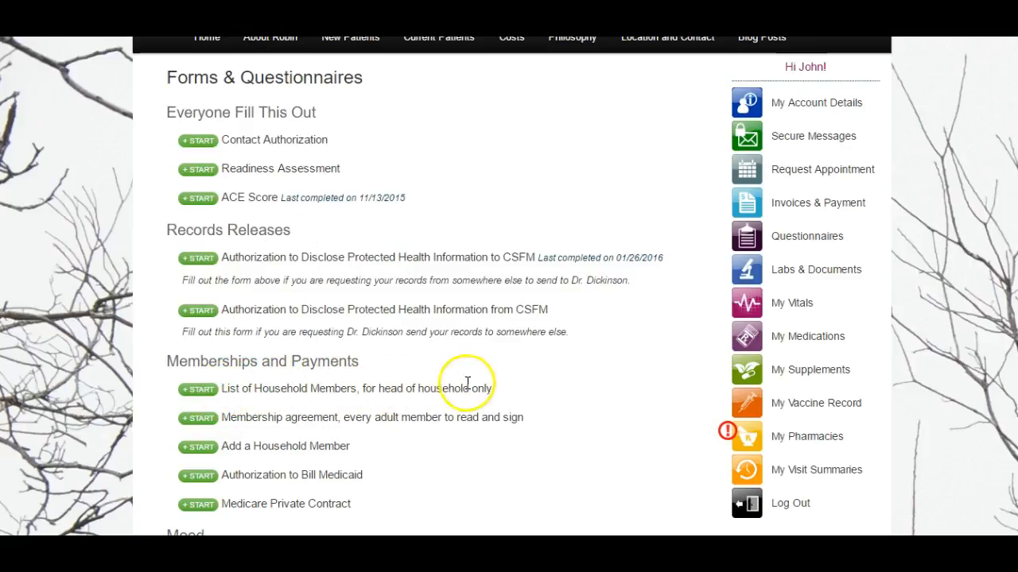
mouse_move(502, 388)
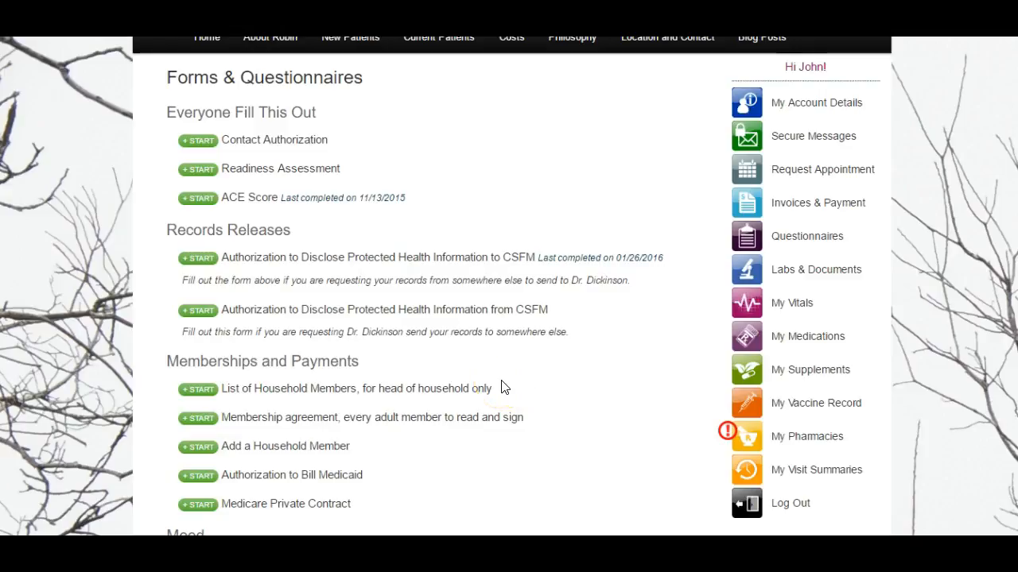
mouse_move(472, 416)
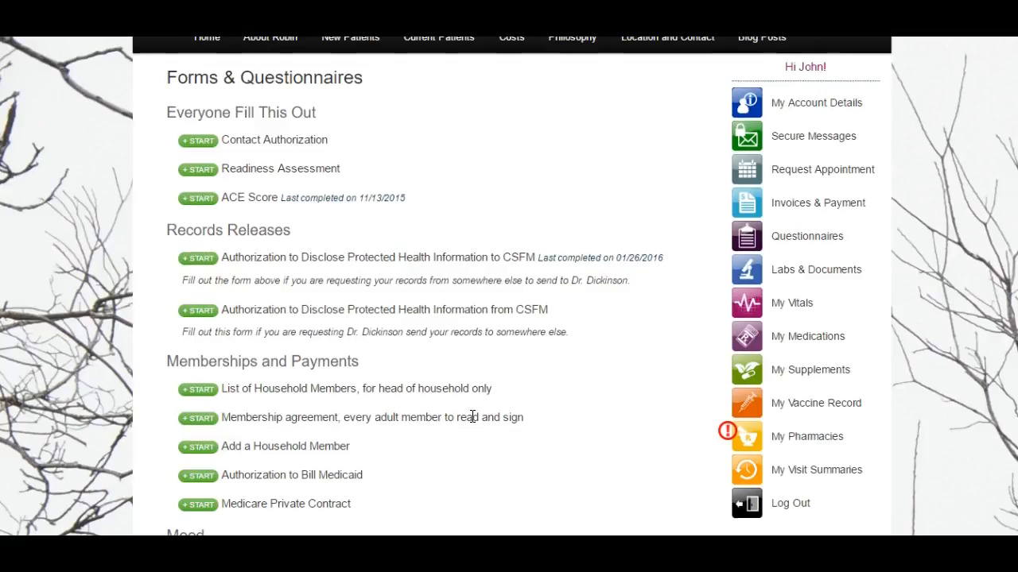
scroll("down", 3)
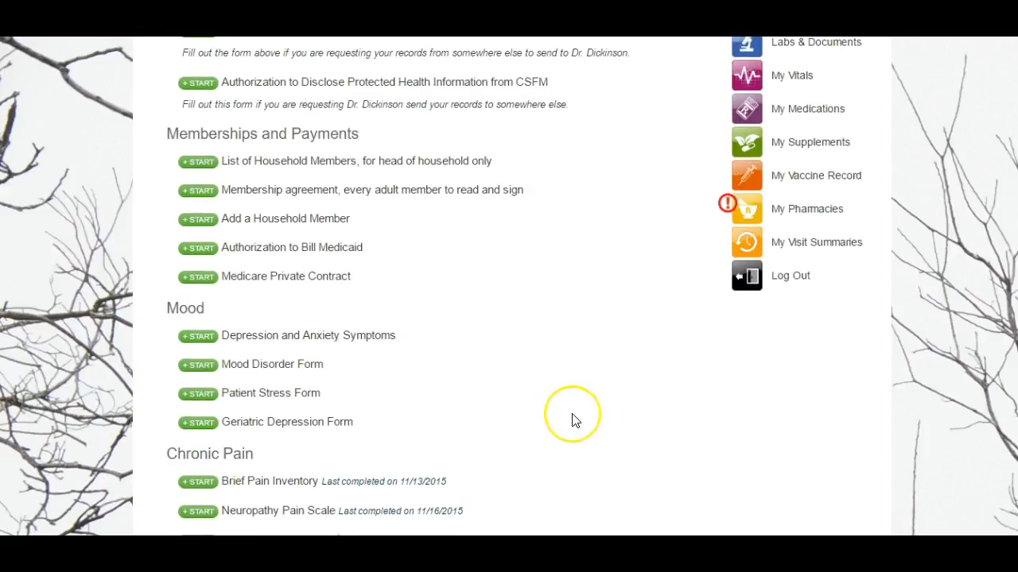
scroll("down", 3)
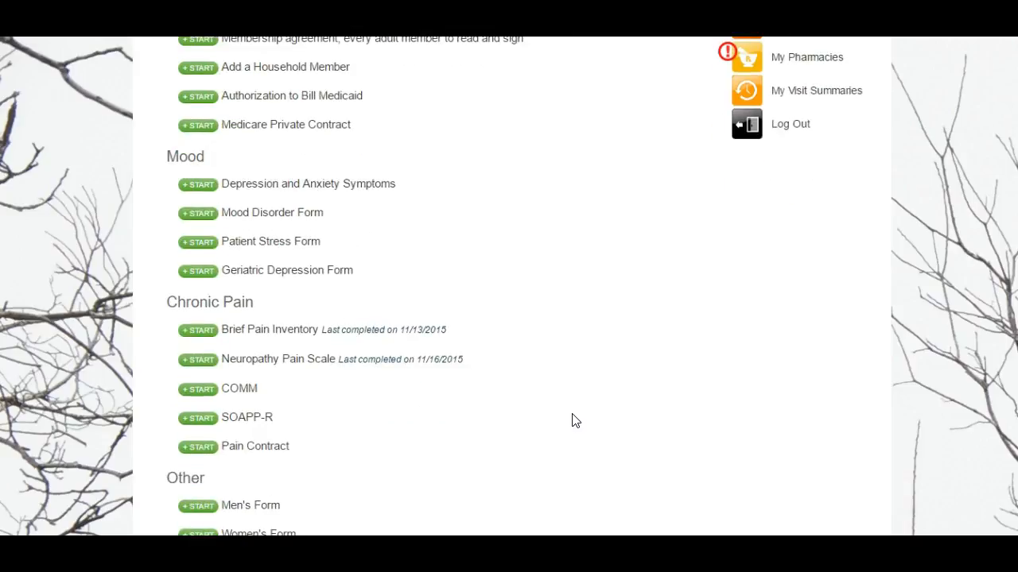
scroll("down", 3)
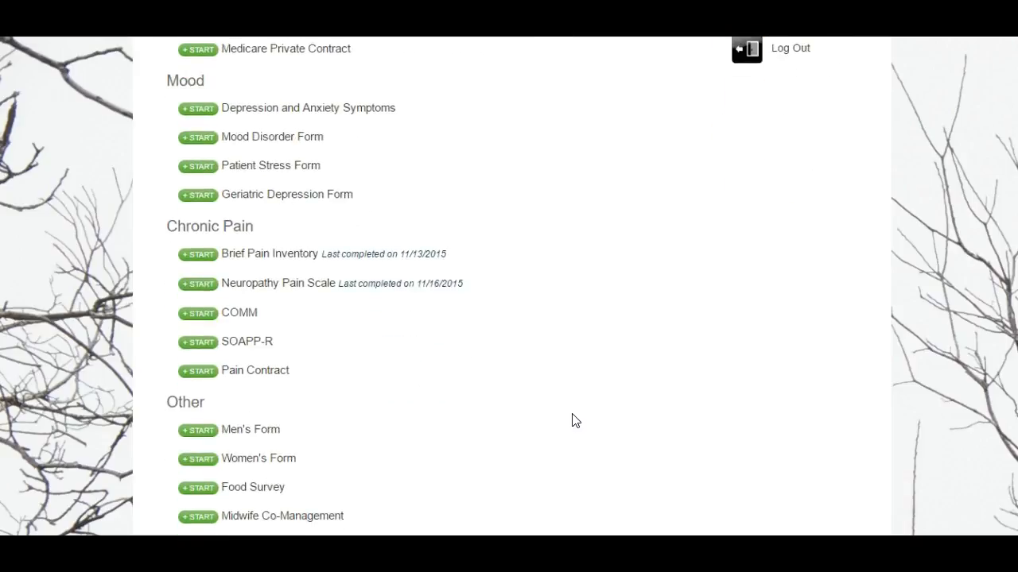
scroll("up", 3)
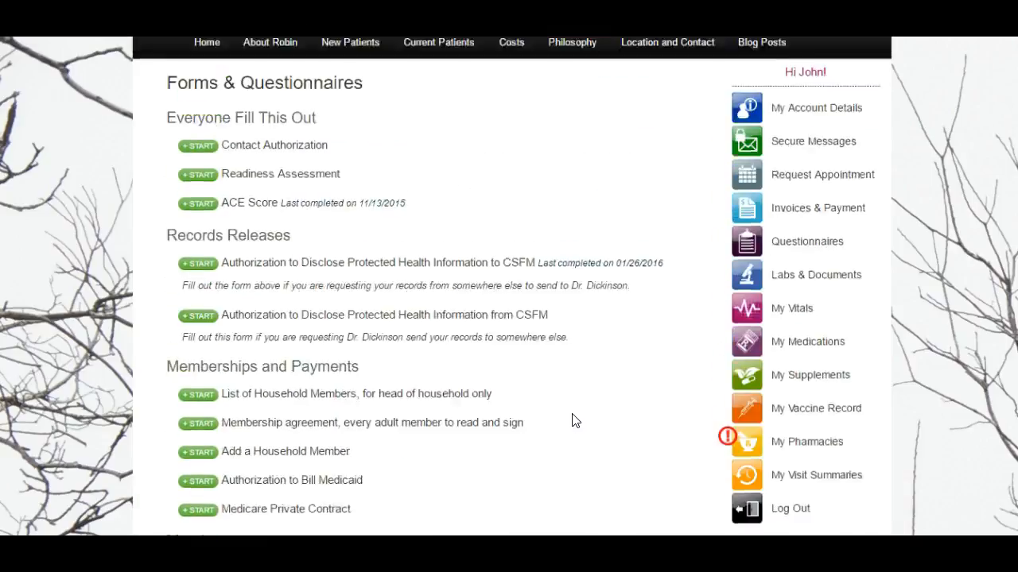
scroll("up", 3)
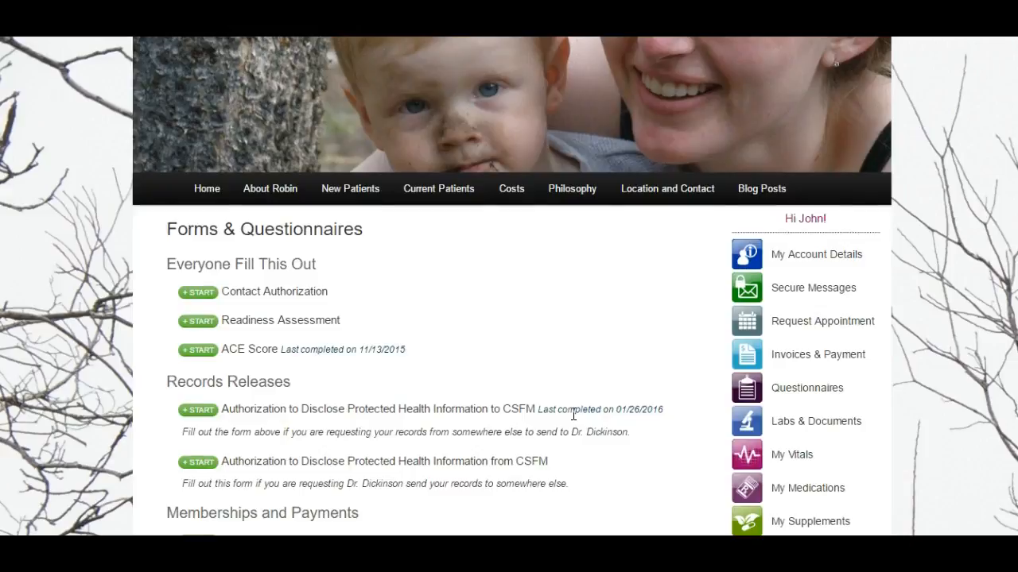
mouse_move(698, 407)
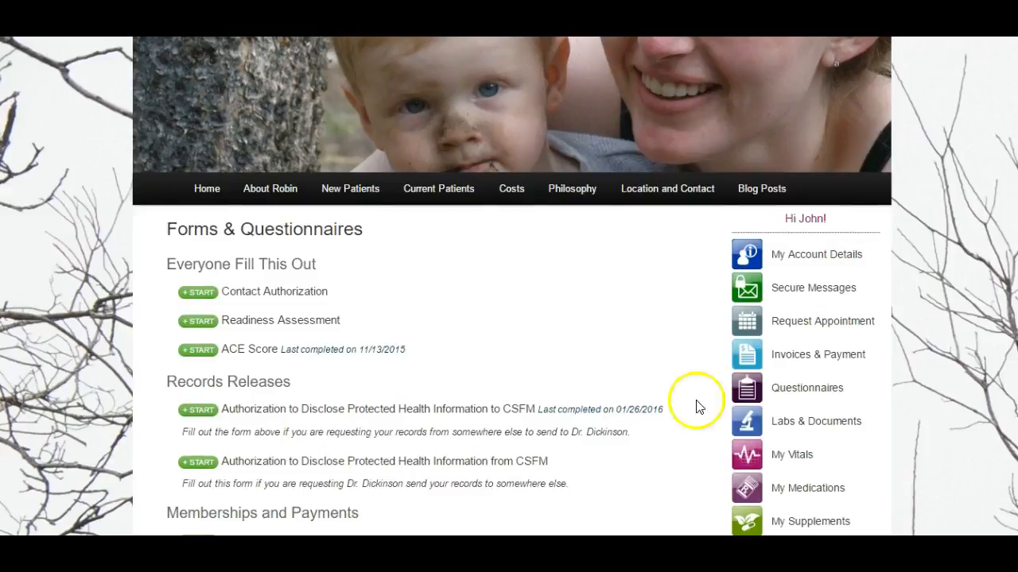
- View the Labs & Documents list and open the ASQ 36 months document
left_click(816, 421)
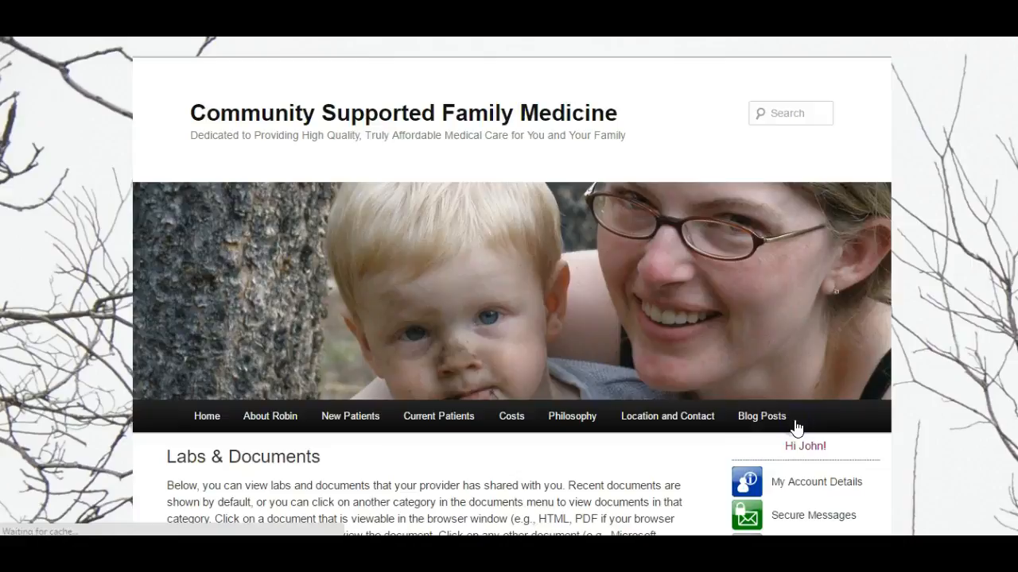
scroll("down", 3)
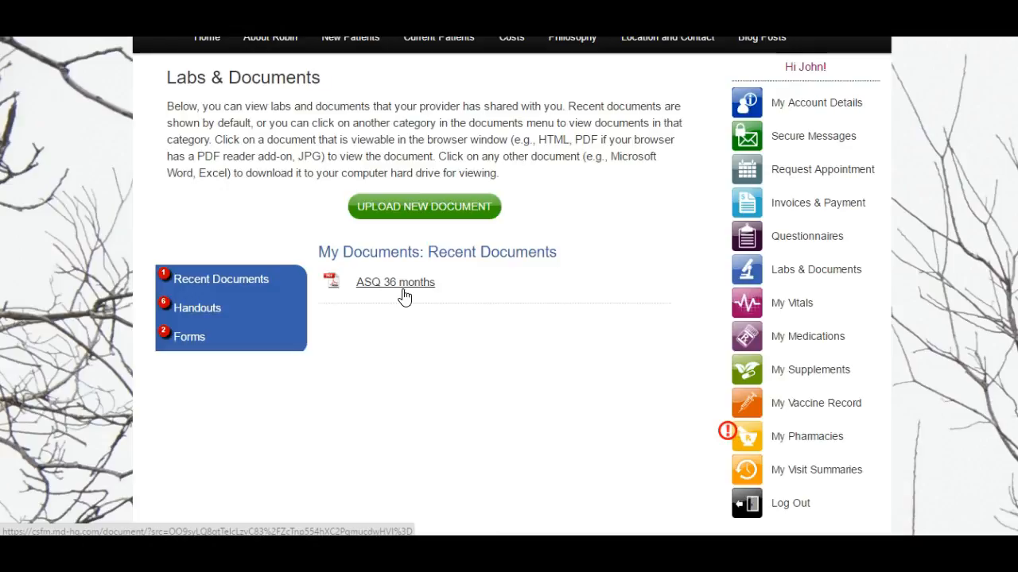
left_click(395, 283)
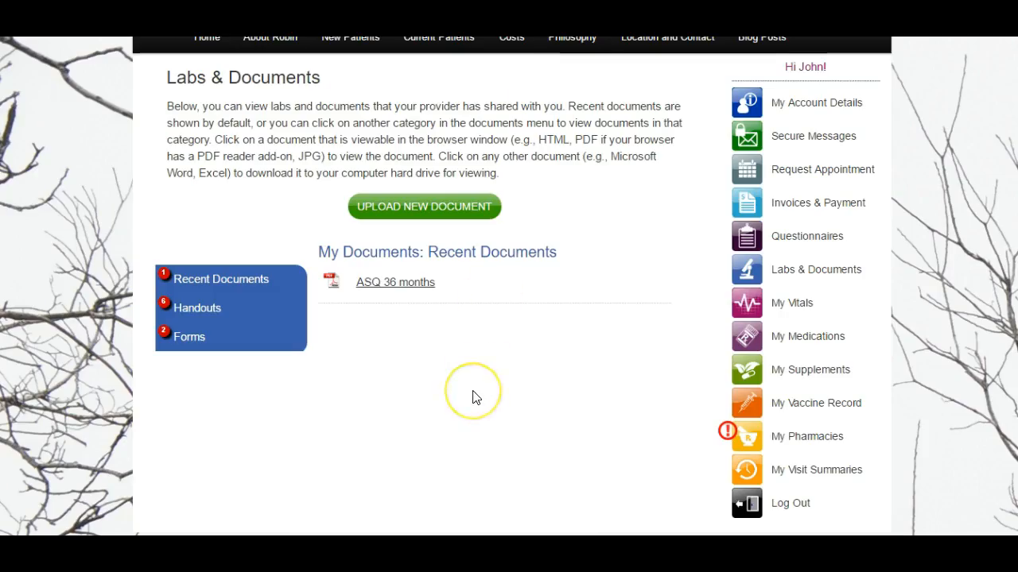
mouse_move(474, 398)
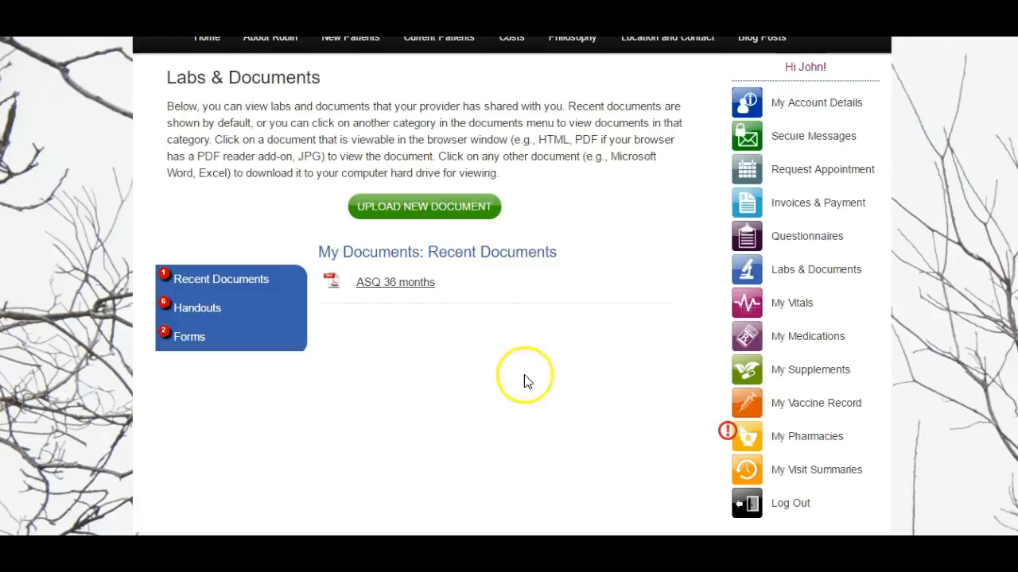
mouse_move(884, 307)
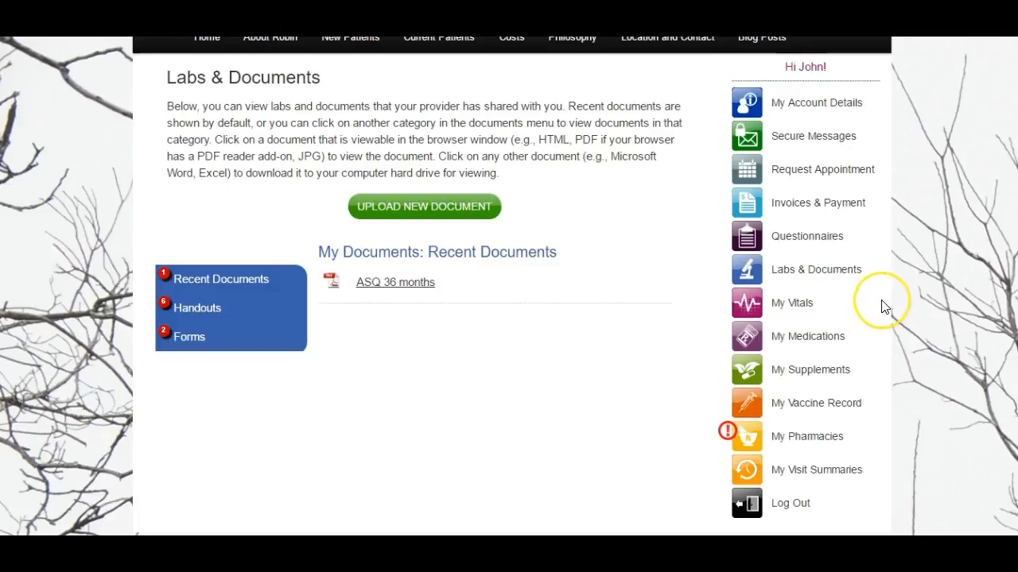
mouse_move(884, 315)
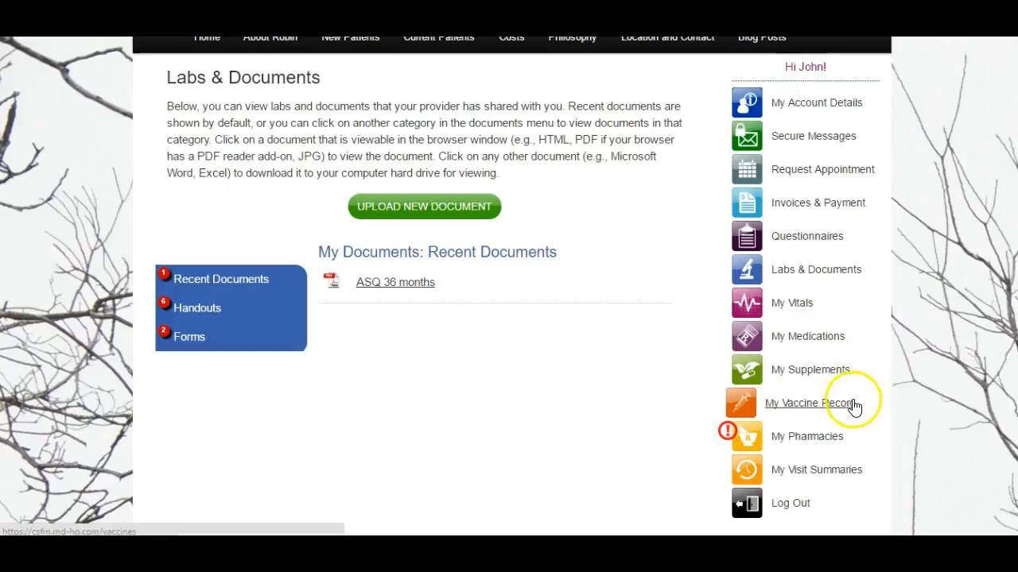
mouse_move(857, 410)
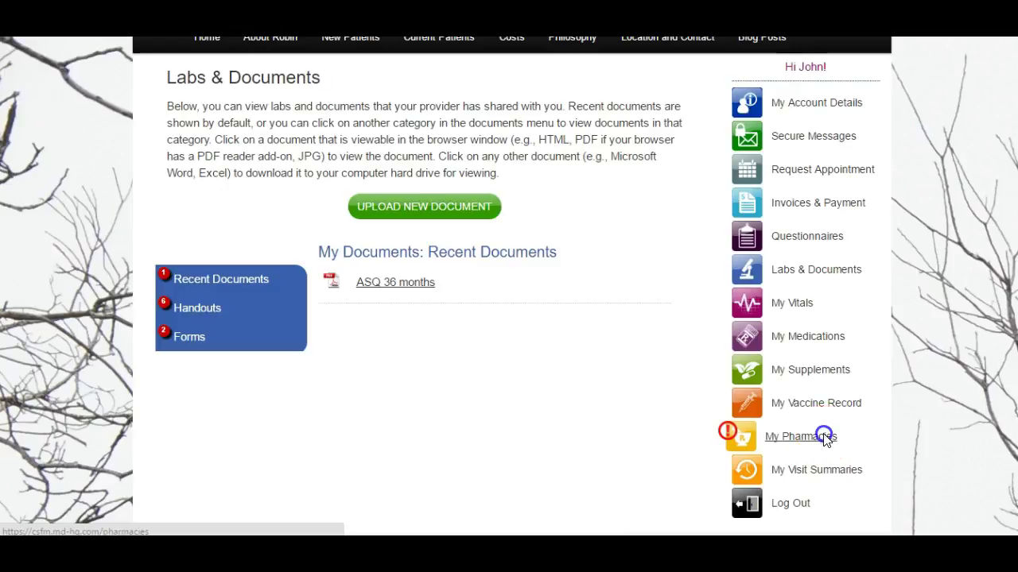
- View the My Pharmacies page, which shows no pharmacies on record
left_click(801, 435)
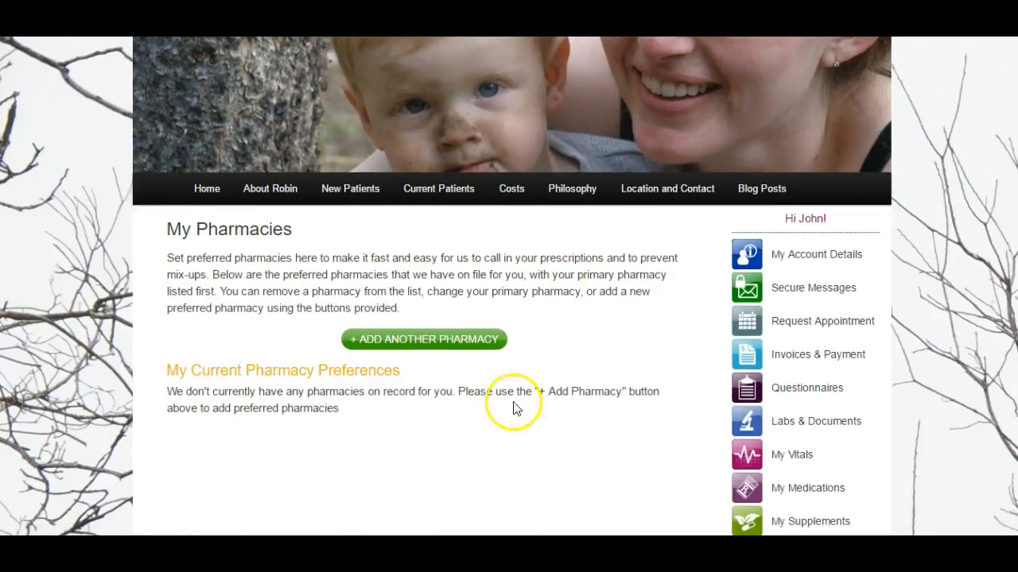
mouse_move(279, 461)
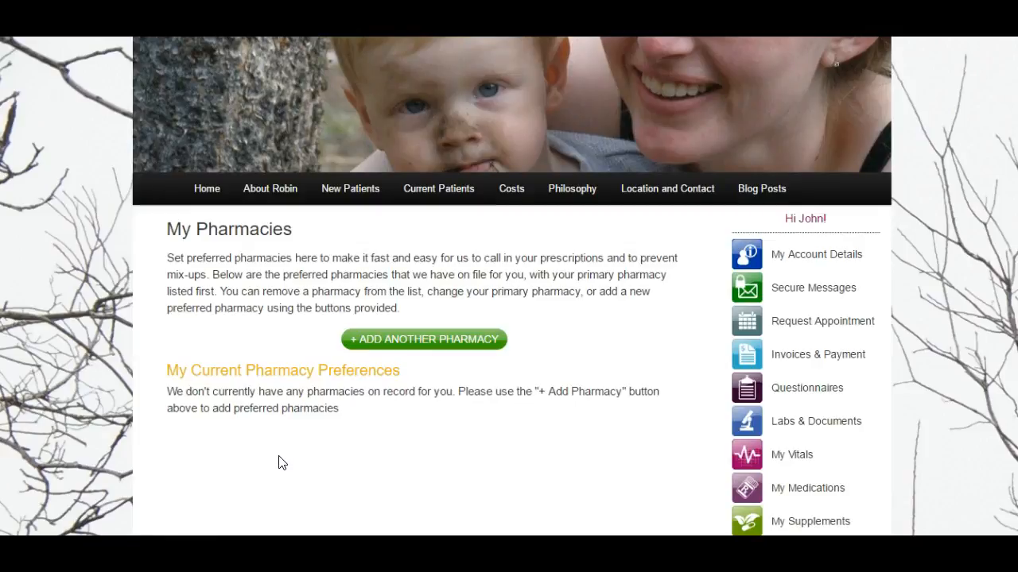
scroll("down", 3)
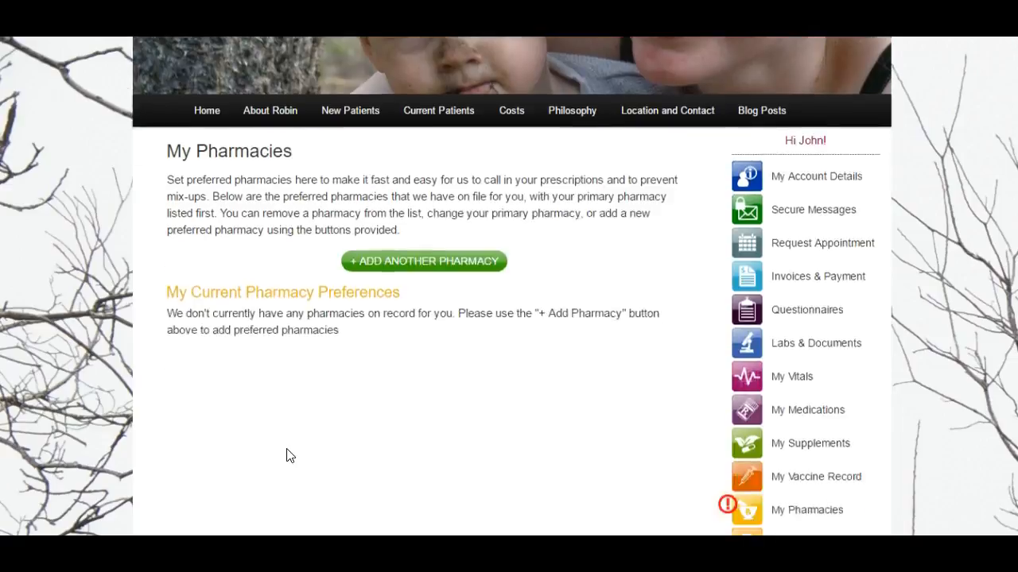
scroll("down", 3)
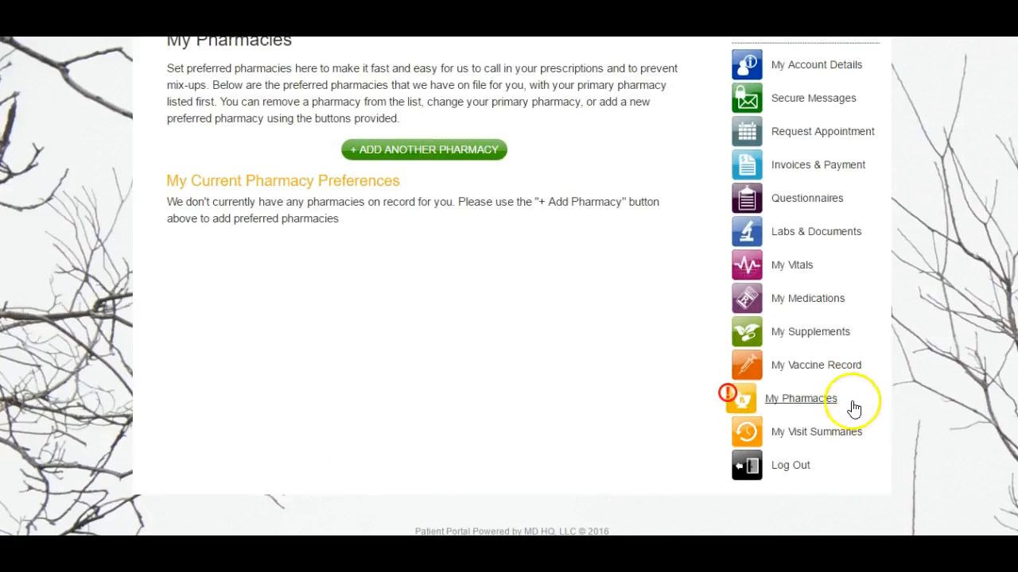
mouse_move(811, 433)
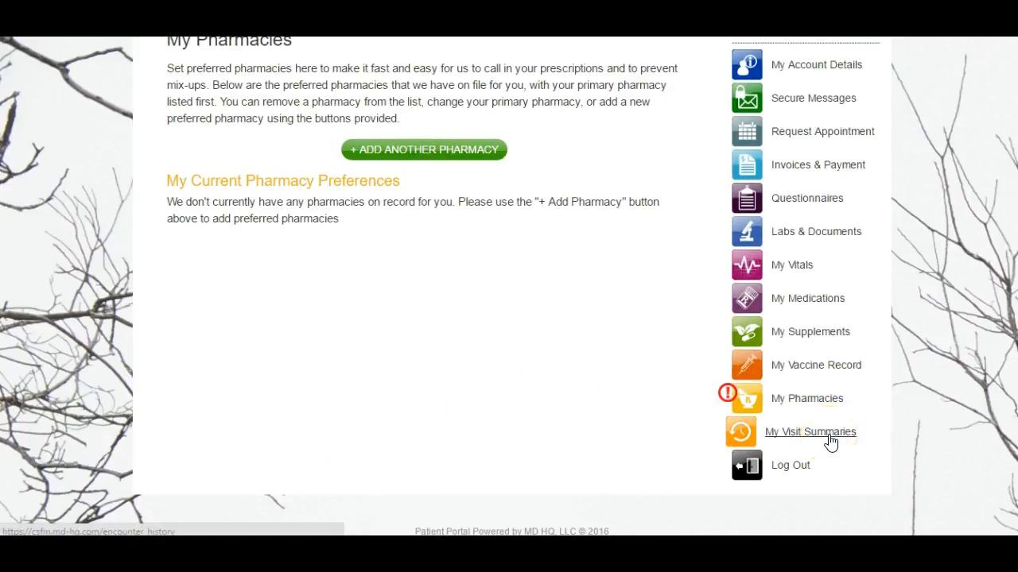
- View the Encounter History listing a prescription refill and three office visits
left_click(811, 432)
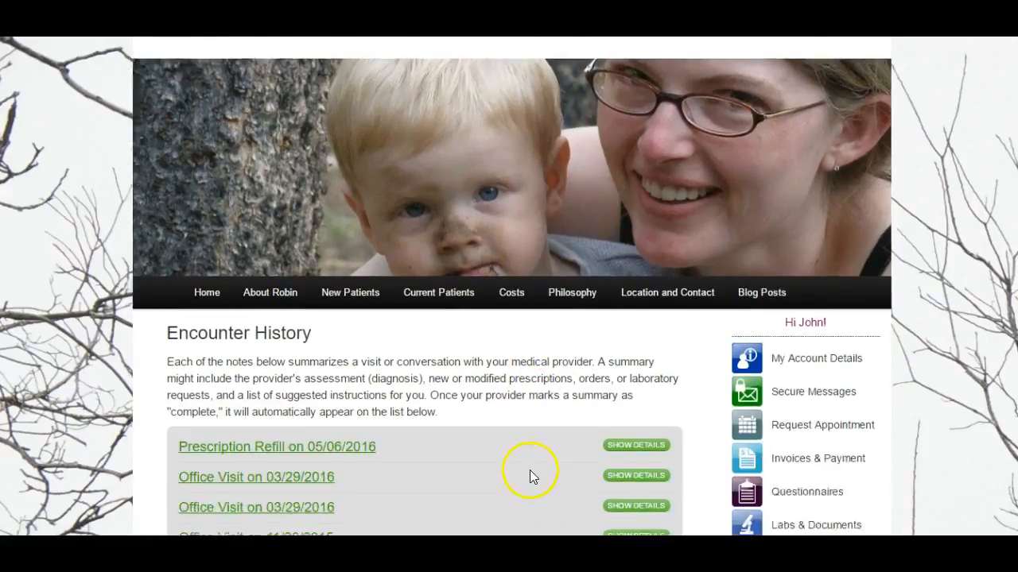
scroll("down", 3)
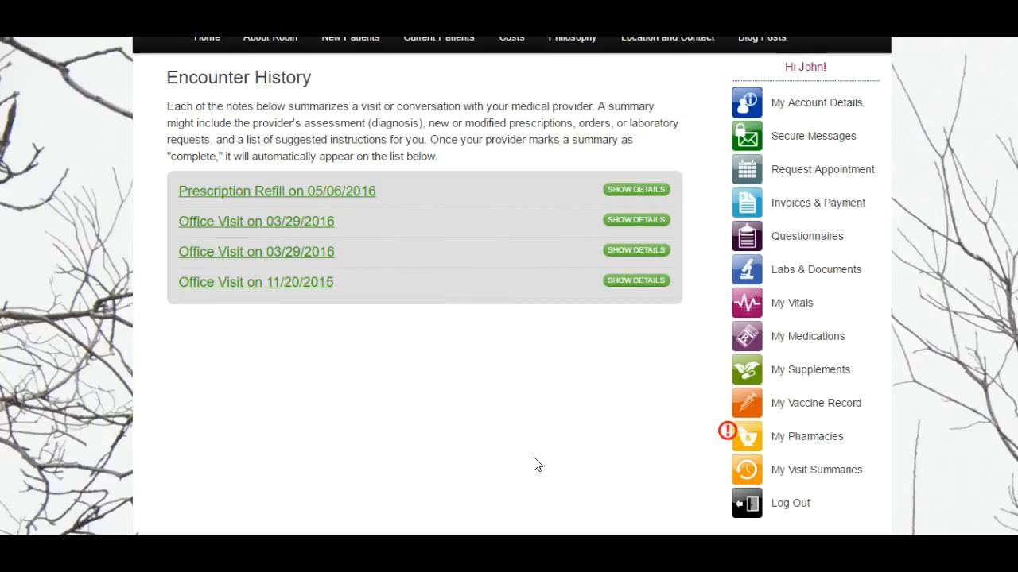
mouse_move(636, 220)
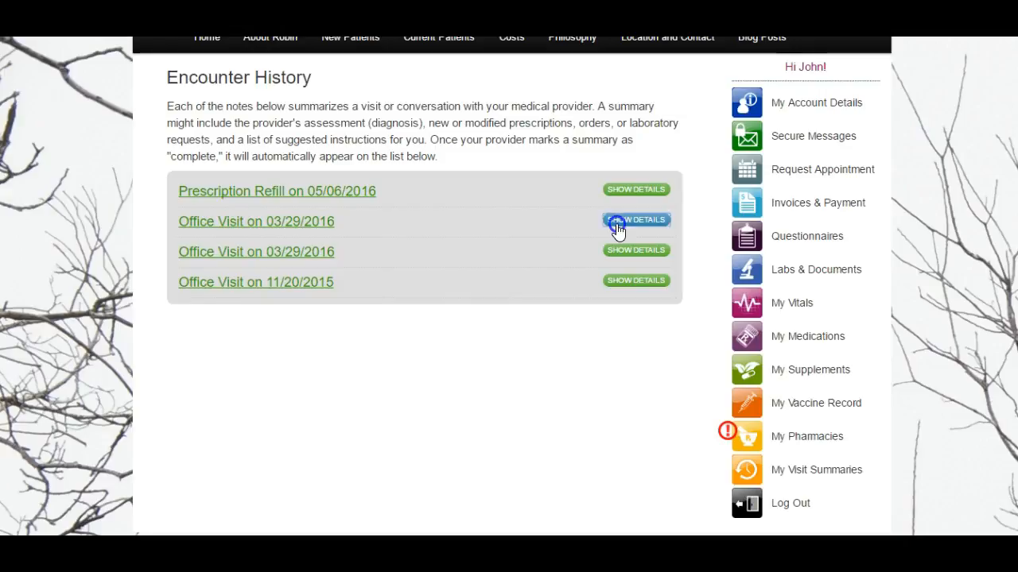
- Expand the first 03/29/2016 office visit and read its assessments, prescriptions and recommendations
left_click(636, 220)
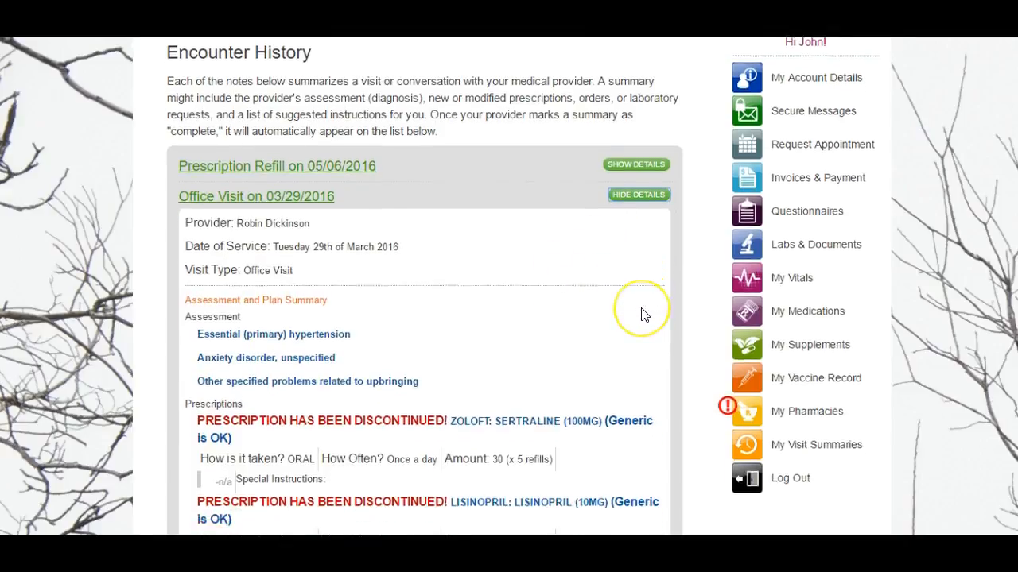
scroll("down", 3)
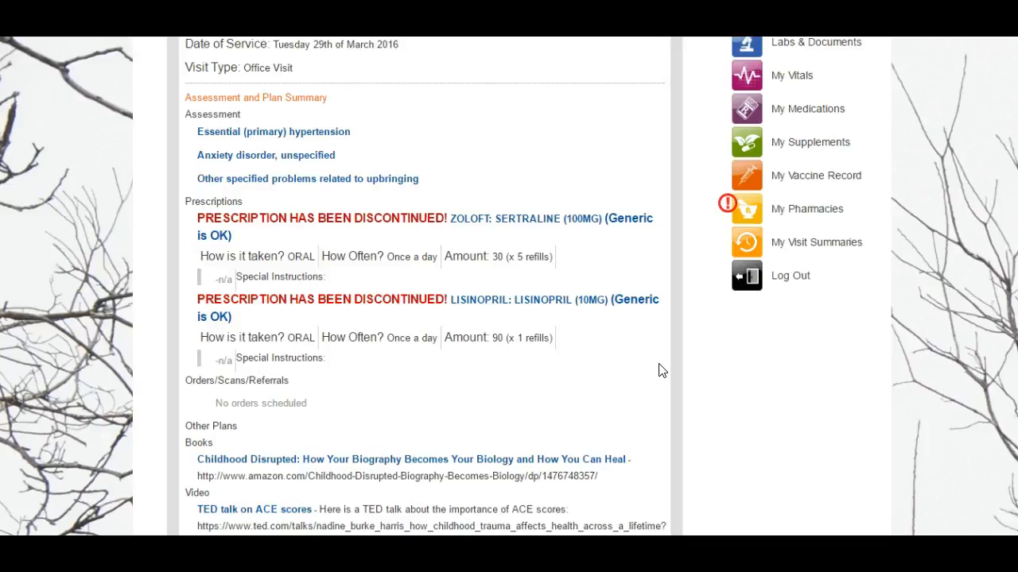
scroll("down", 3)
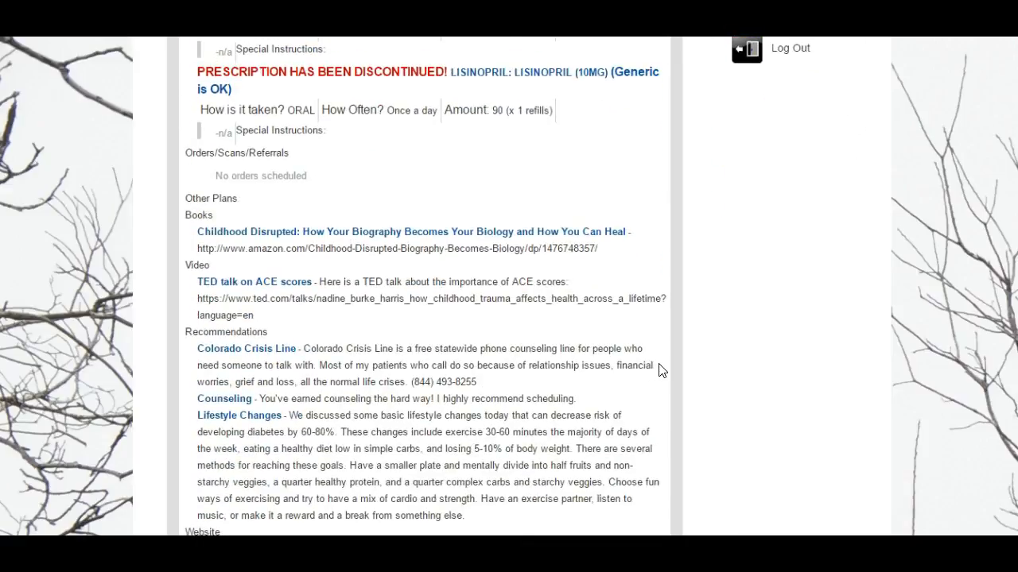
scroll("down", 3)
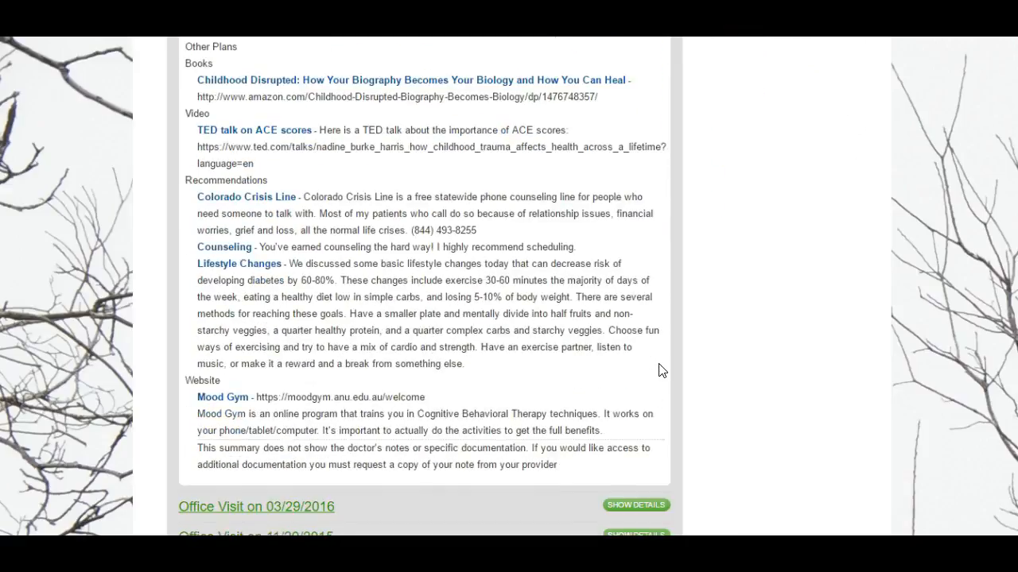
scroll("up", 3)
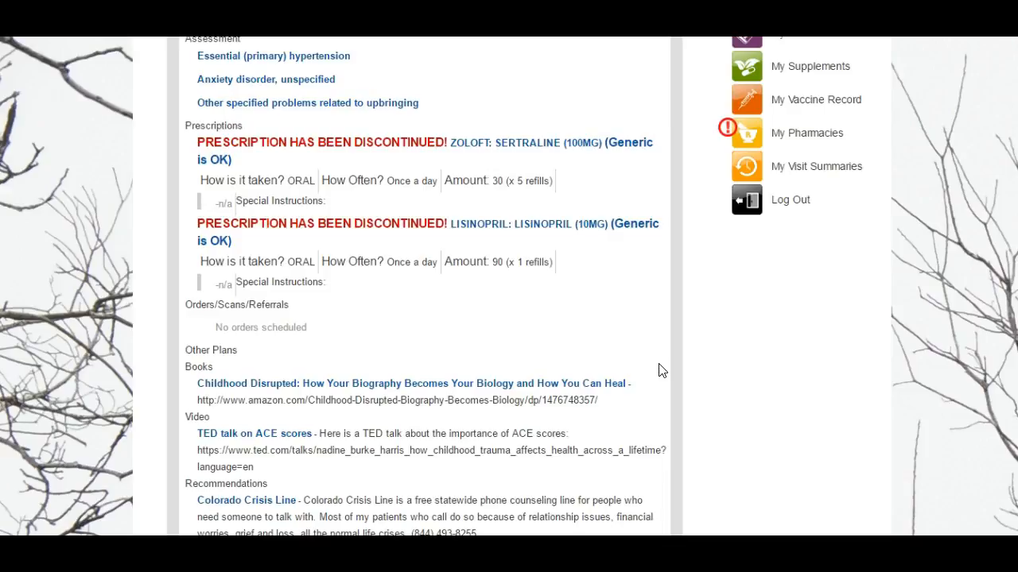
scroll("down", 3)
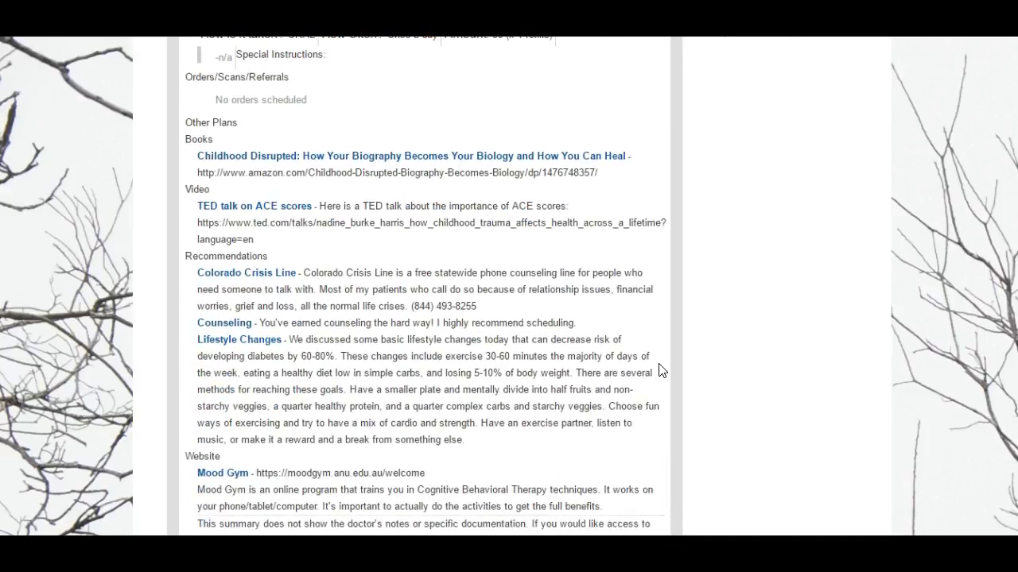
scroll("down", 3)
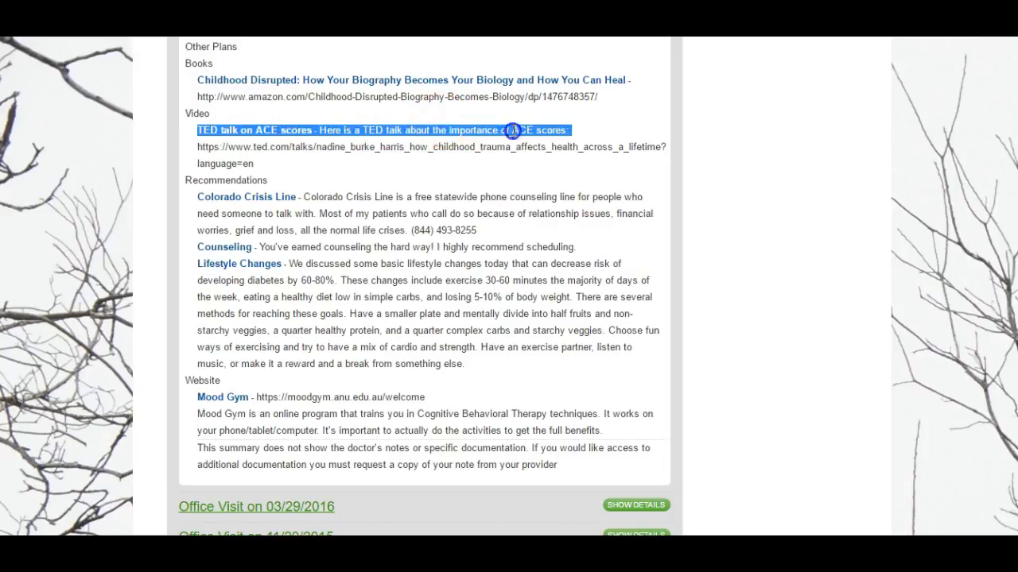
- Dismiss the TED link options and collapse the 03/29/2016 office visit details
right_click(649, 147)
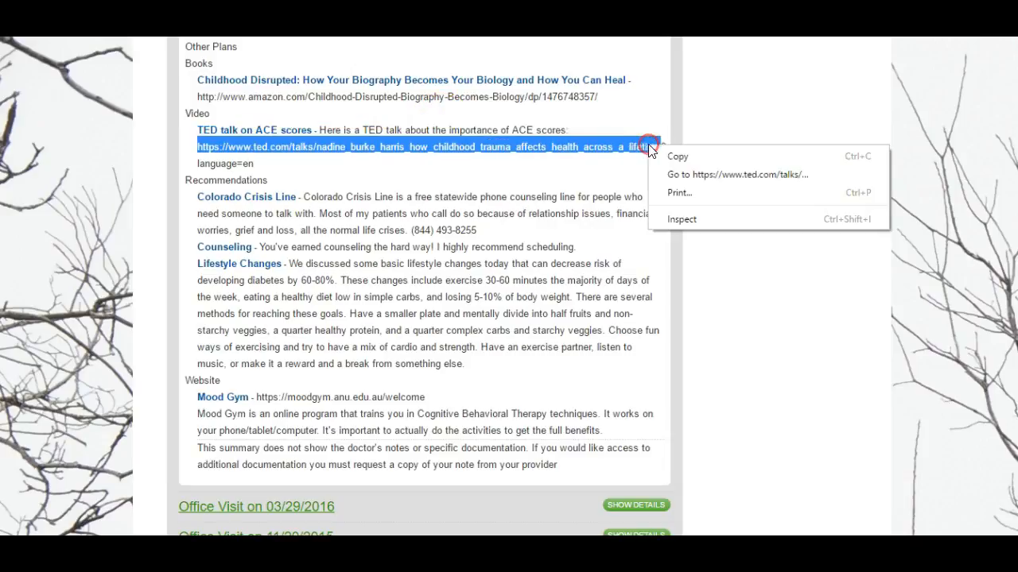
left_click(736, 173)
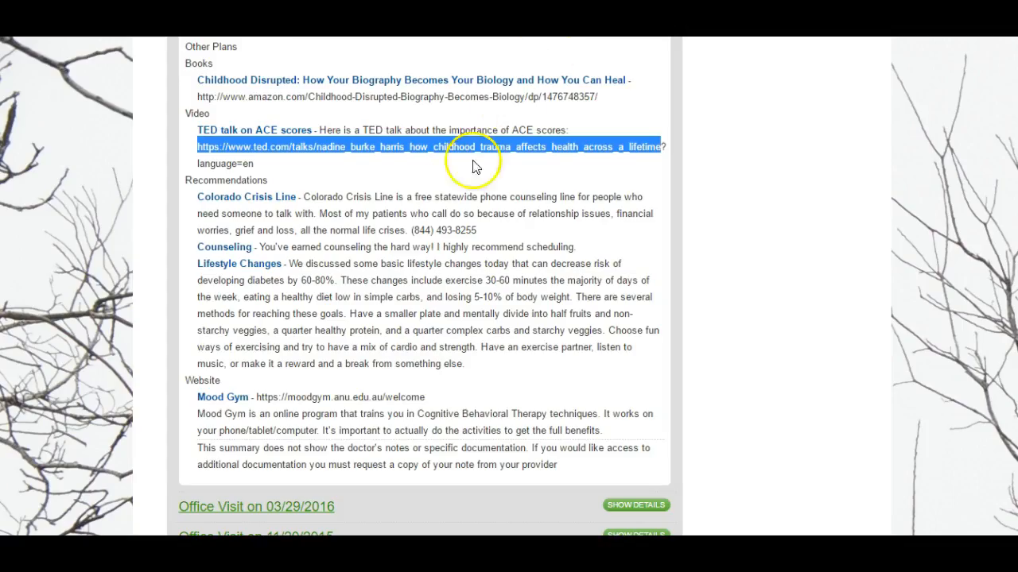
mouse_move(421, 233)
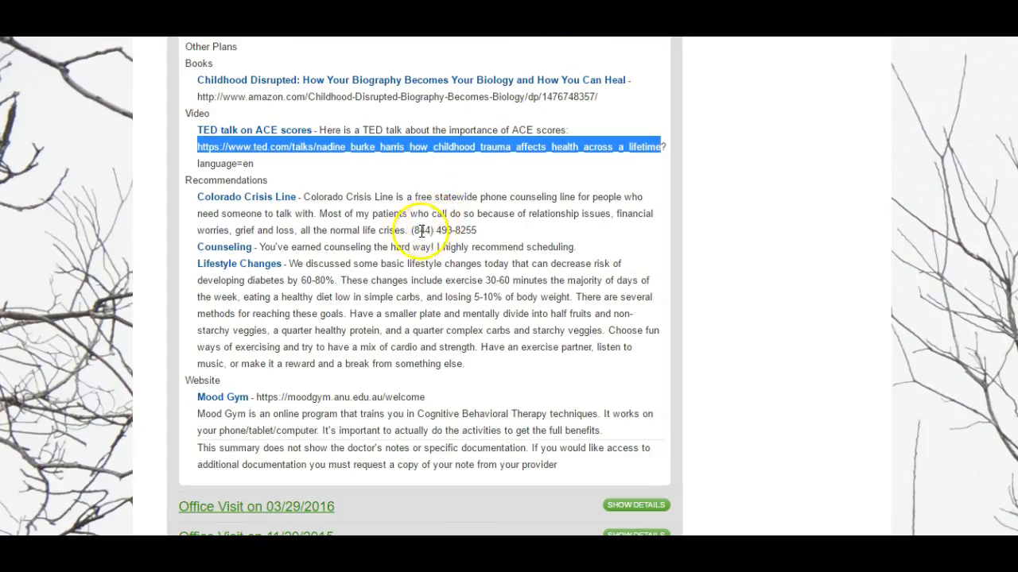
double_click(438, 231)
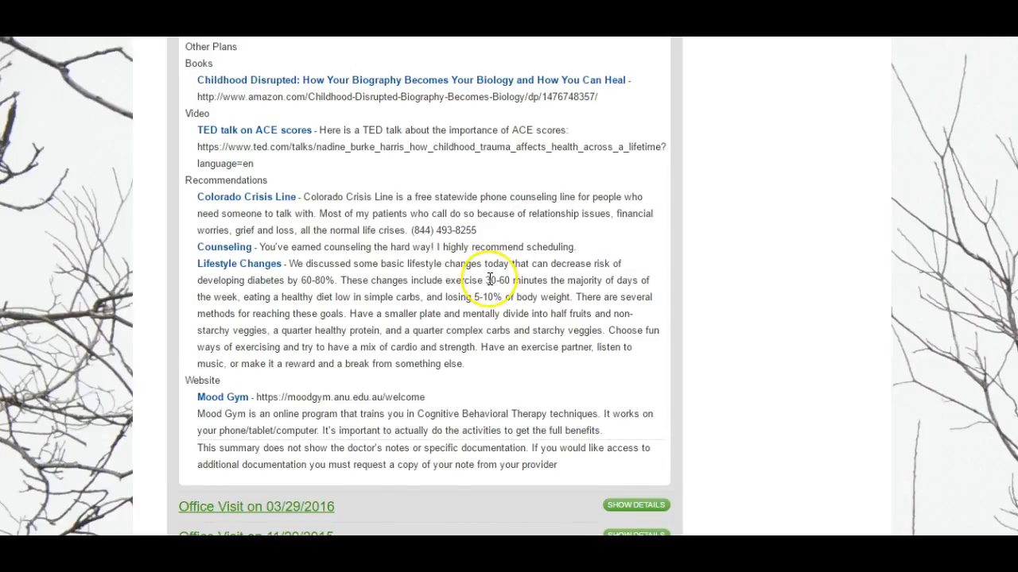
scroll("up", 3)
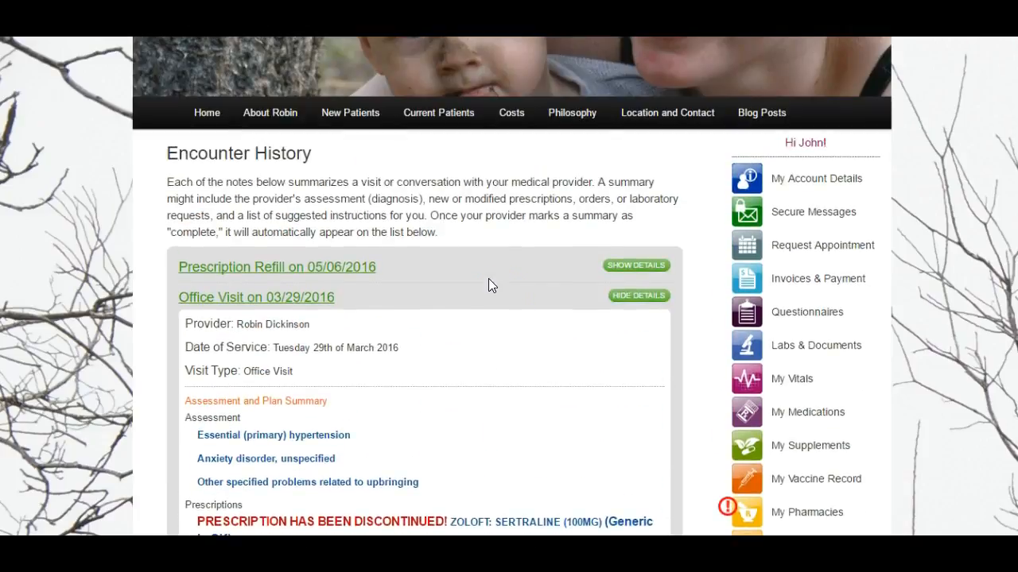
left_click(639, 295)
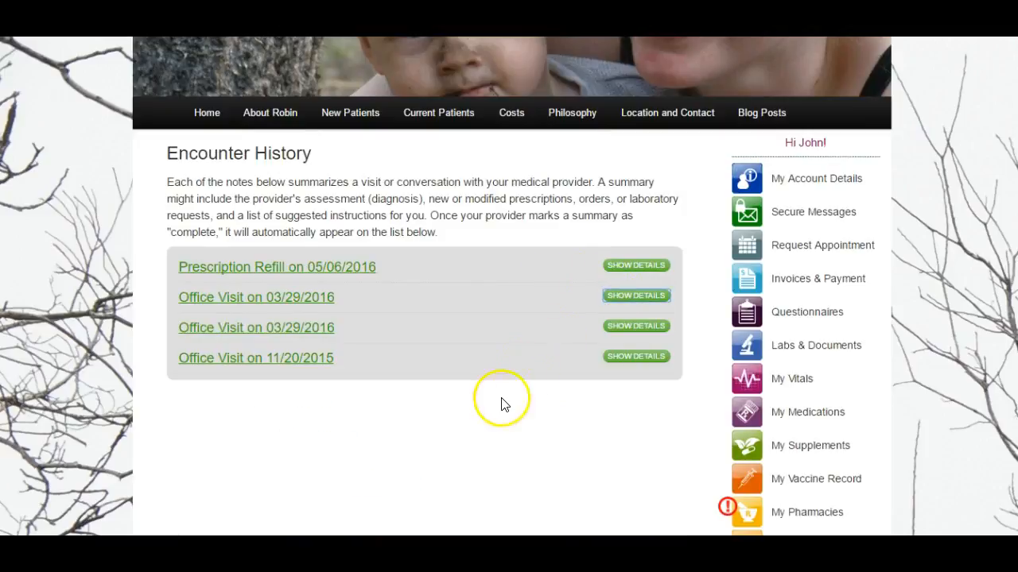
mouse_move(502, 405)
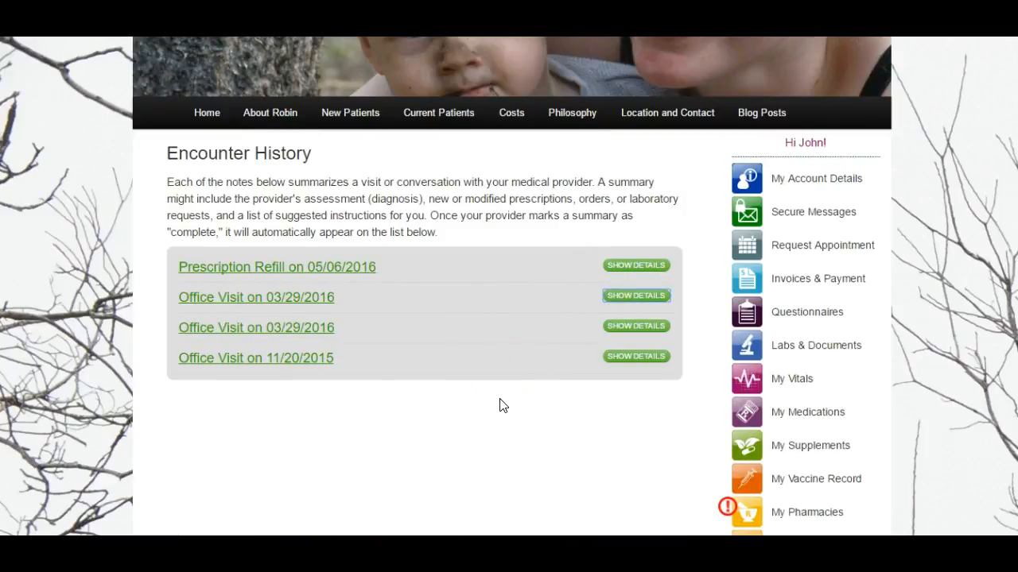